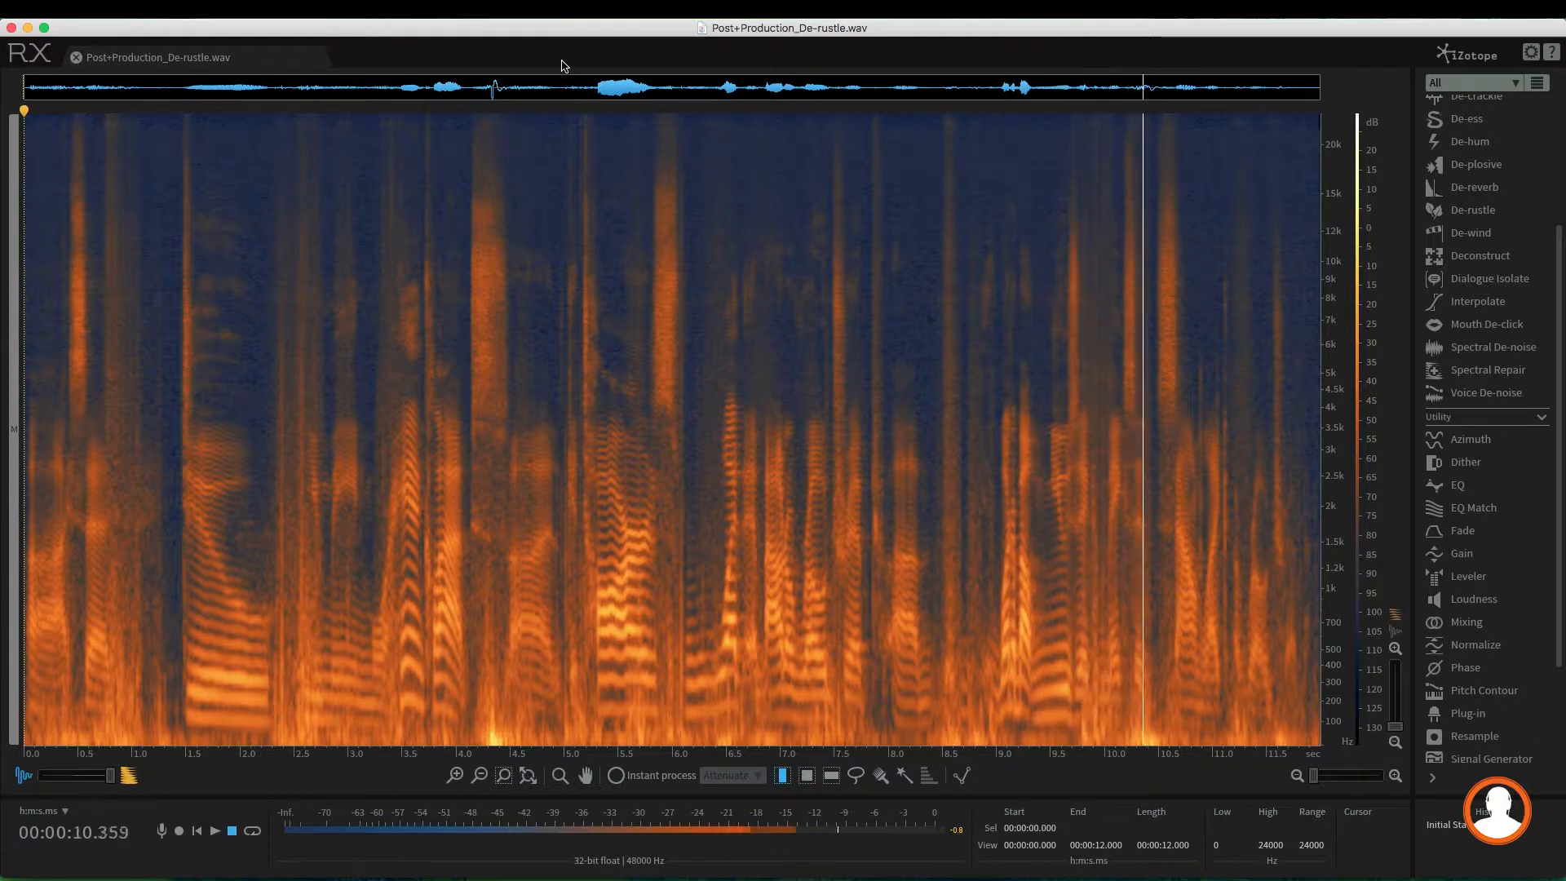
Step: Bring up the De-rustle module and position its window over the spectrogram
click(195, 830)
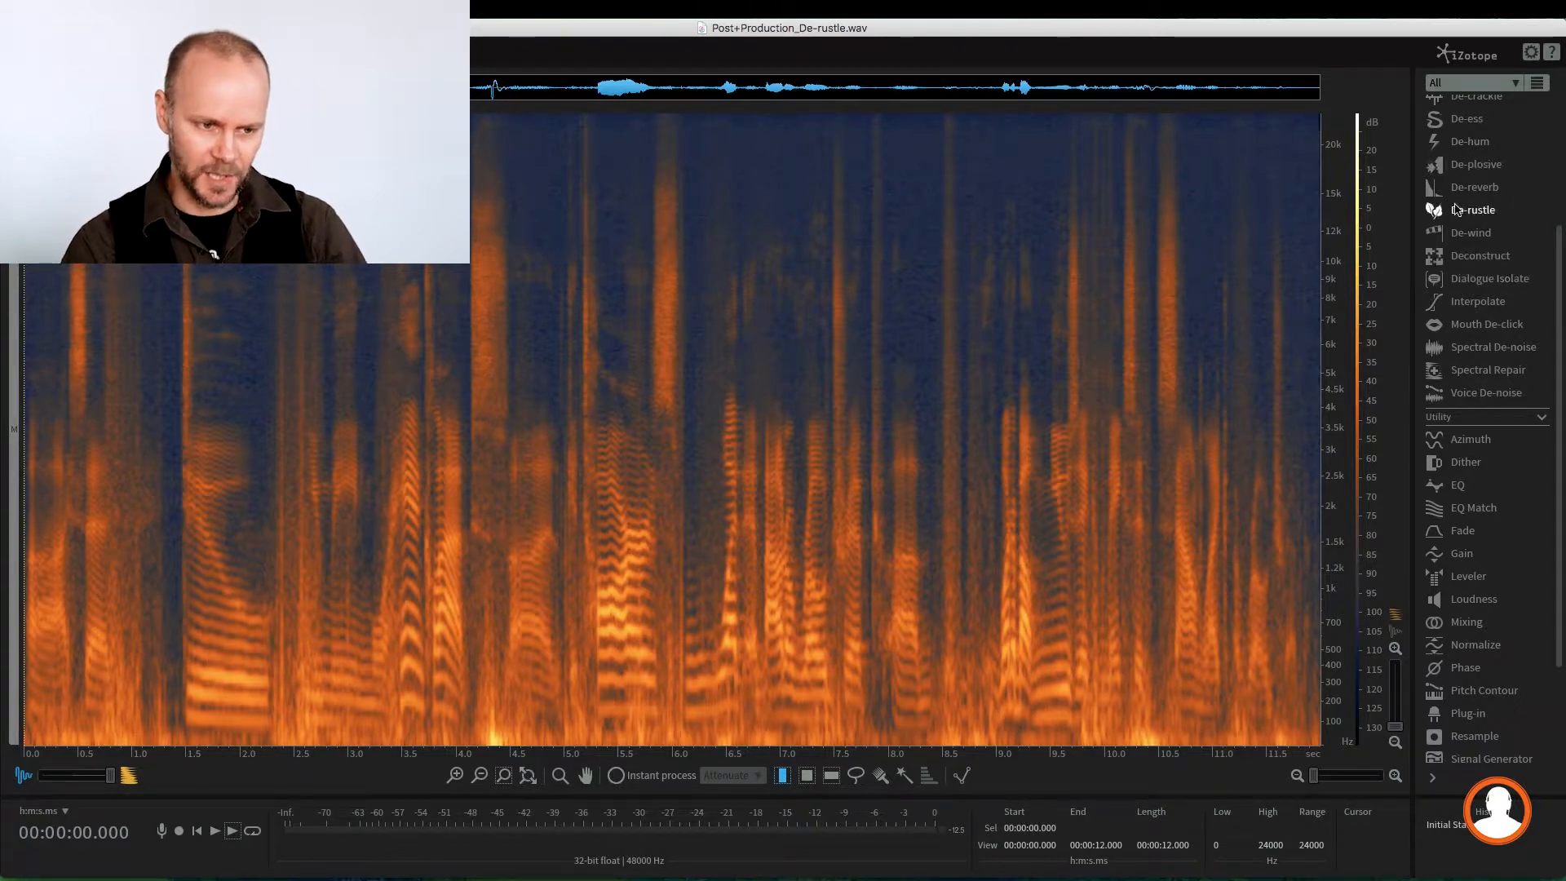
click(1473, 209)
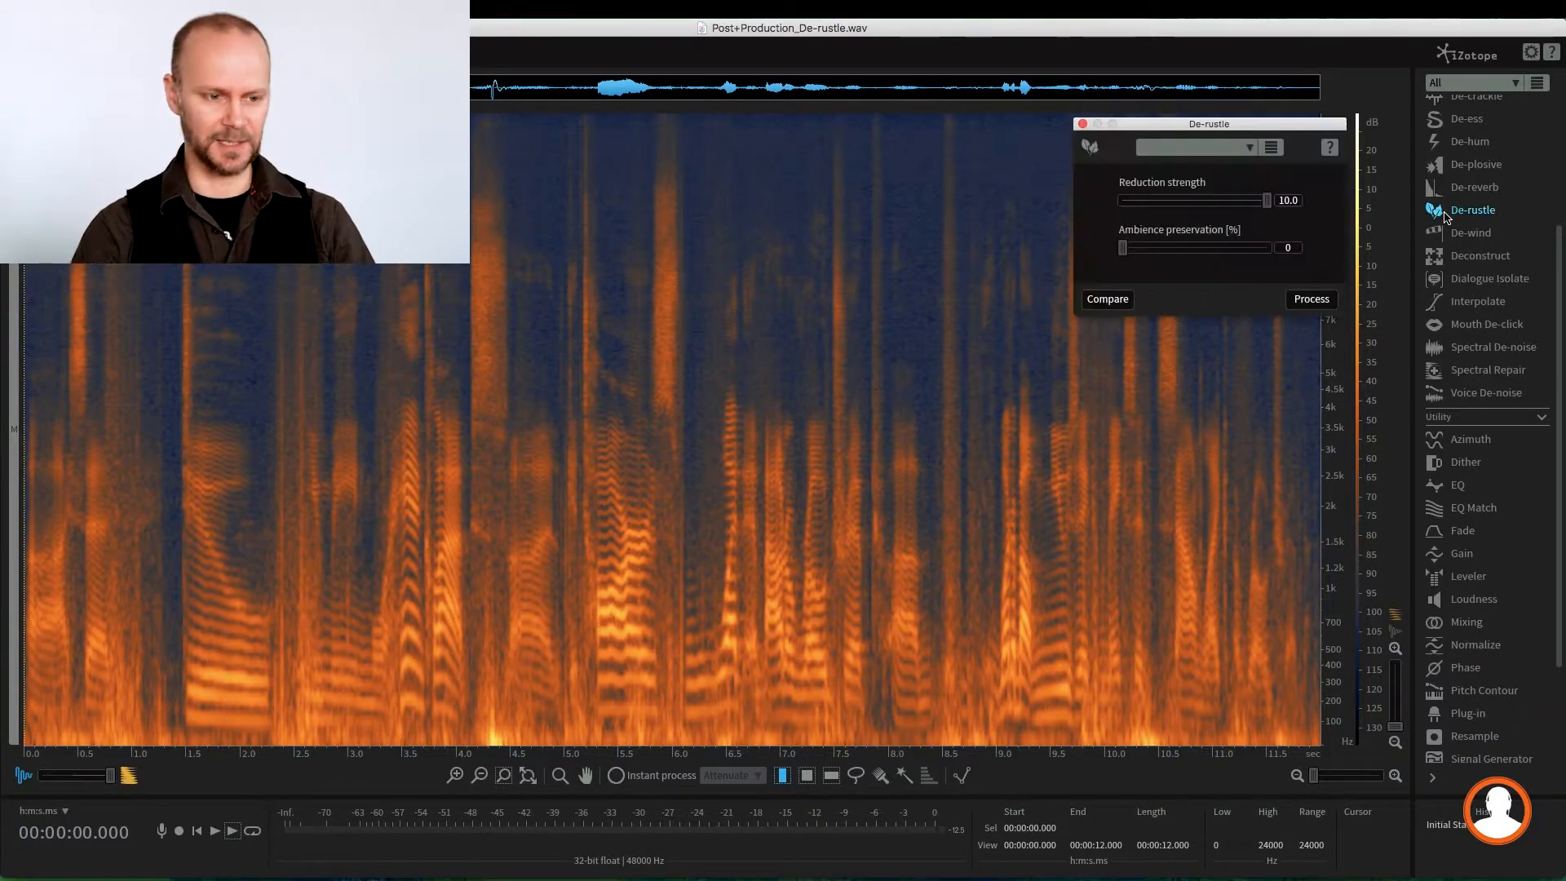
drag(1207, 122, 1075, 167)
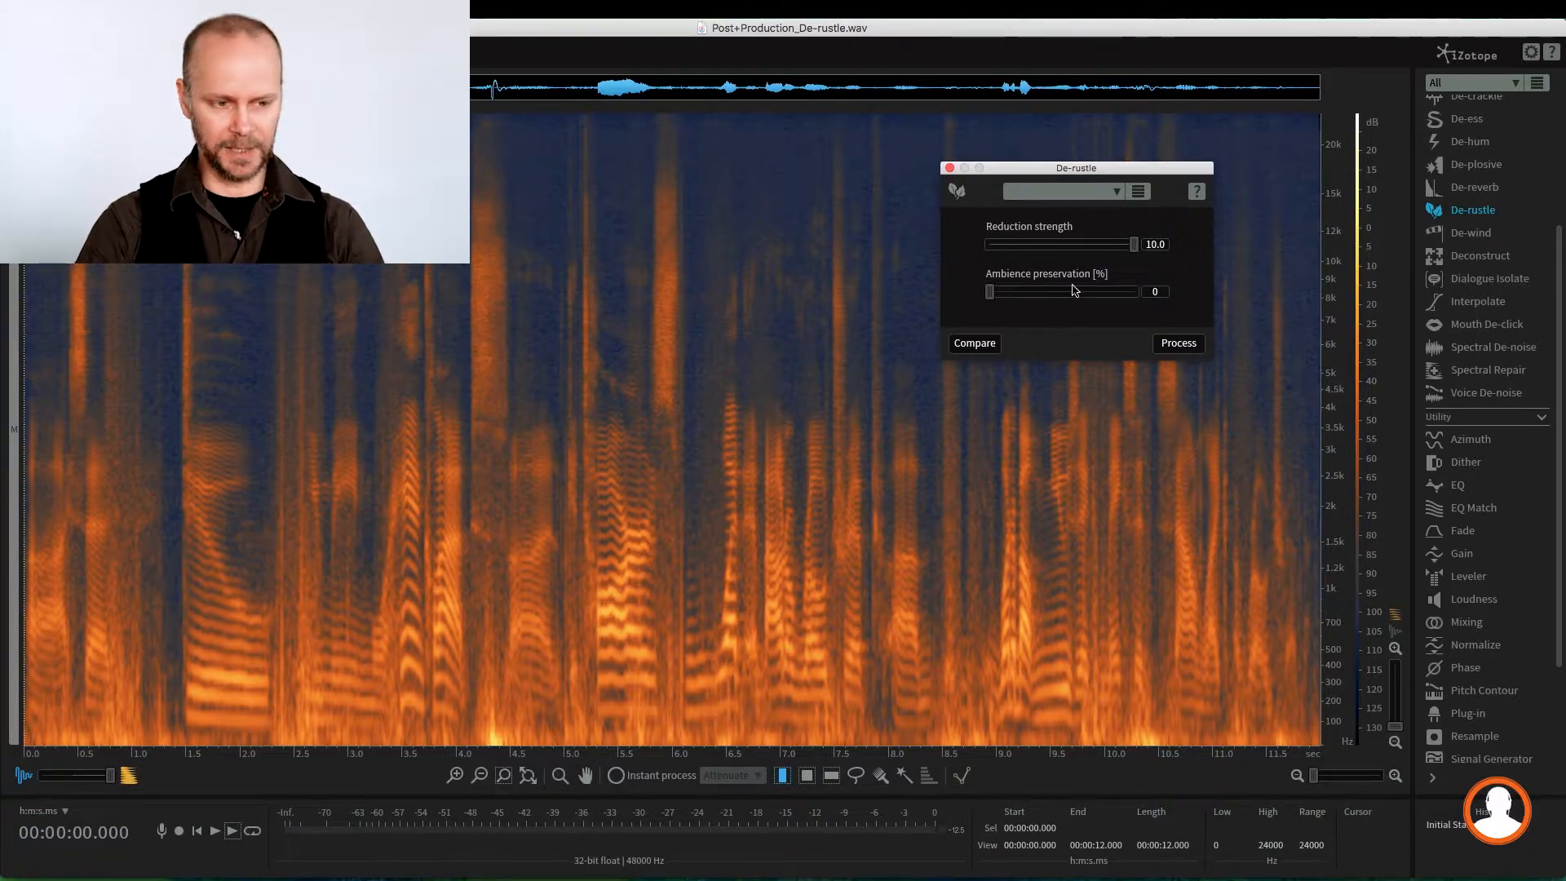
Step: Sweep reduction strength down to 1.2 and back up to its maximum of 10.0
drag(1131, 243, 998, 243)
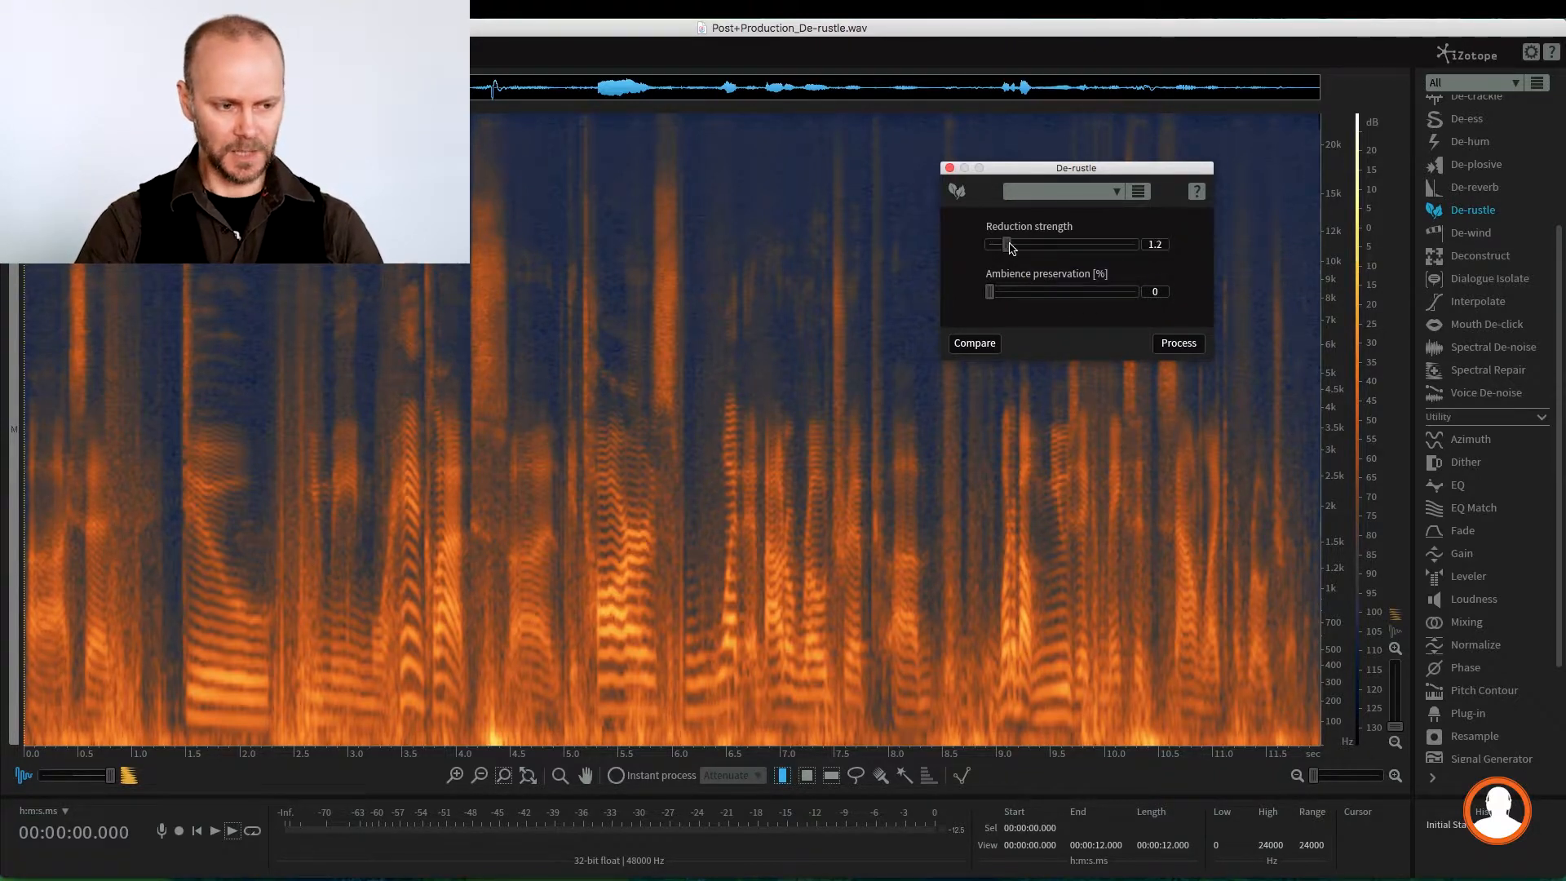
drag(1001, 243, 1029, 243)
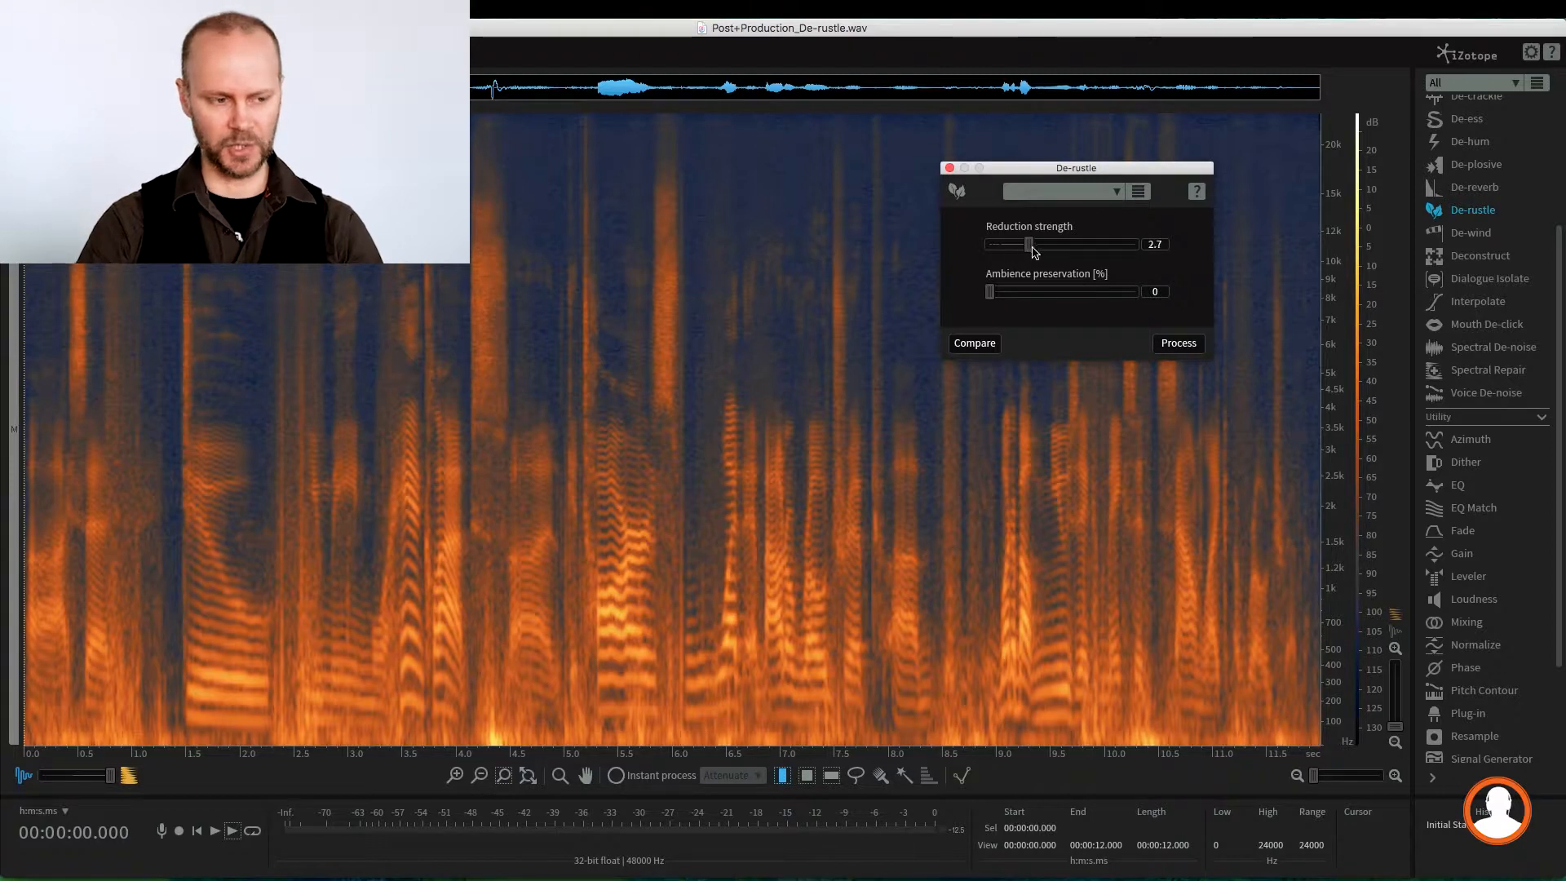
drag(1029, 243, 1041, 243)
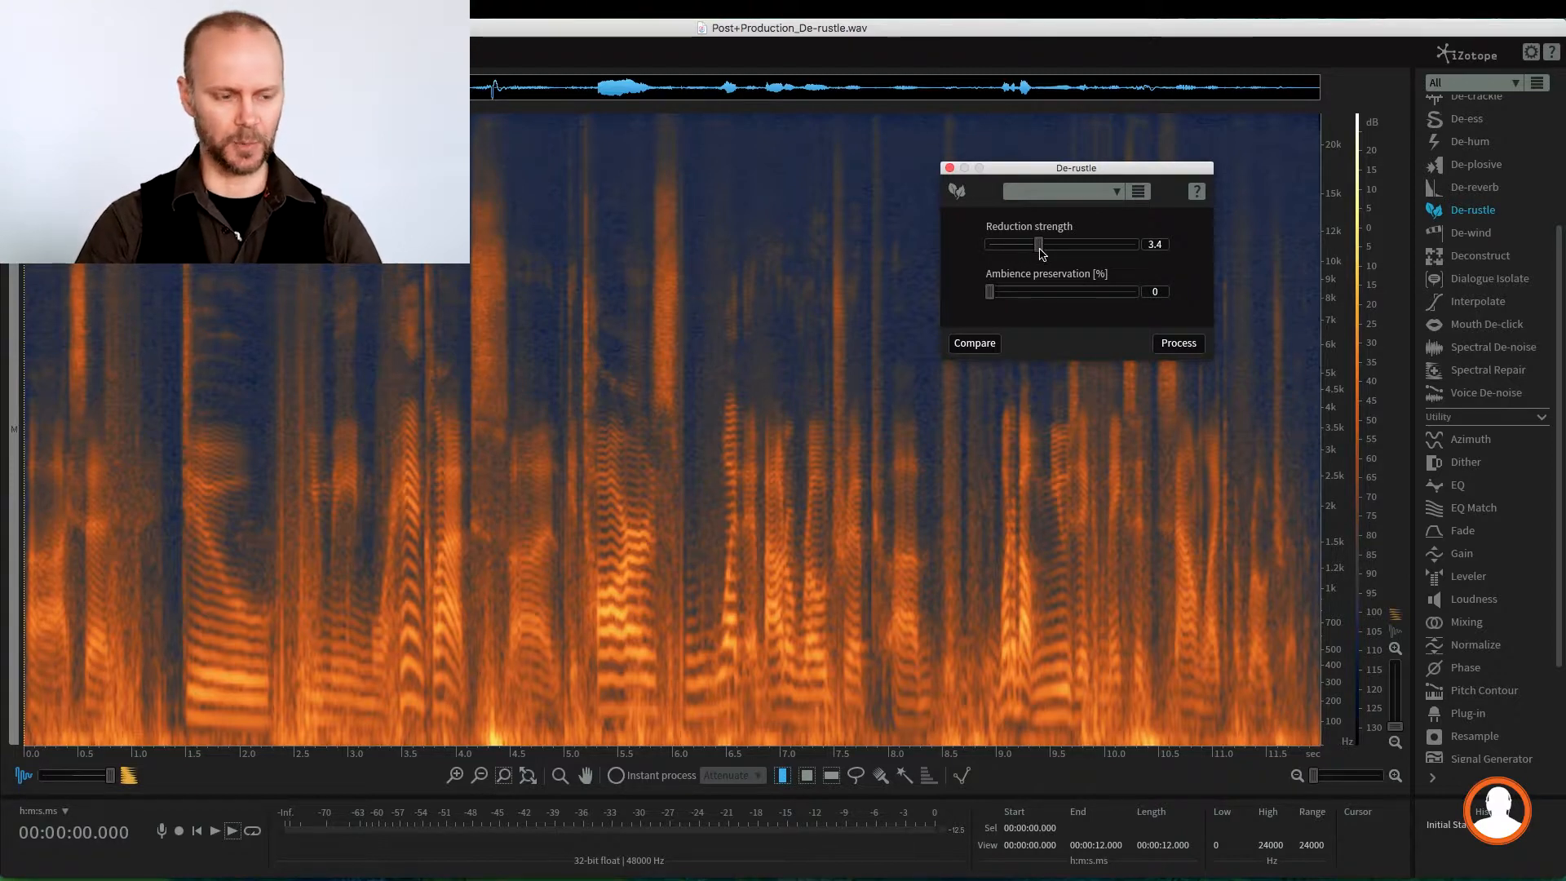
drag(1038, 243, 1045, 243)
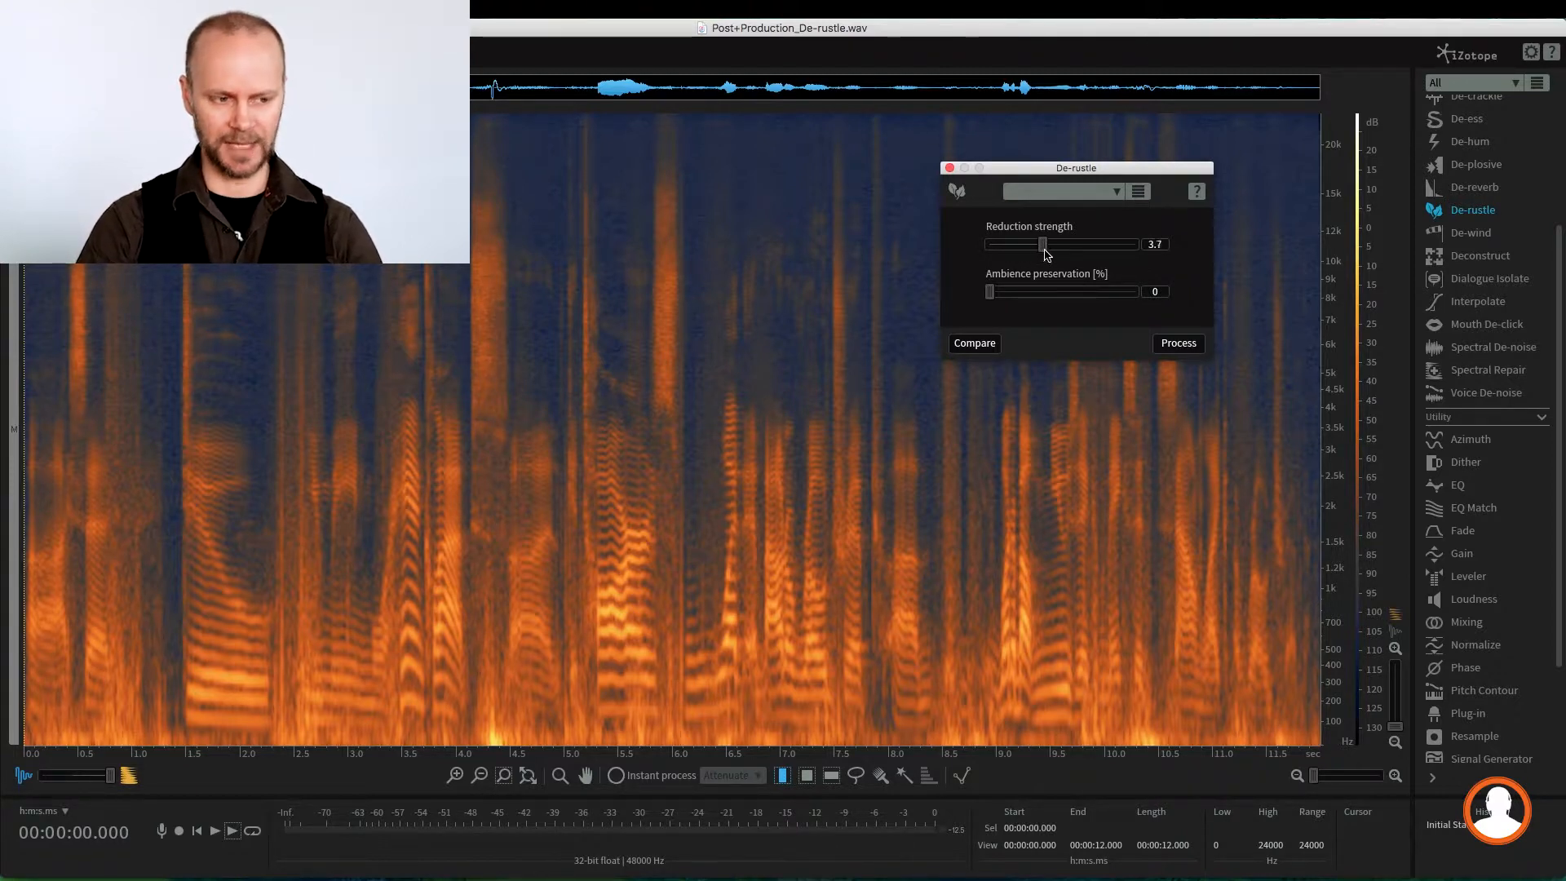
drag(1043, 243, 1065, 243)
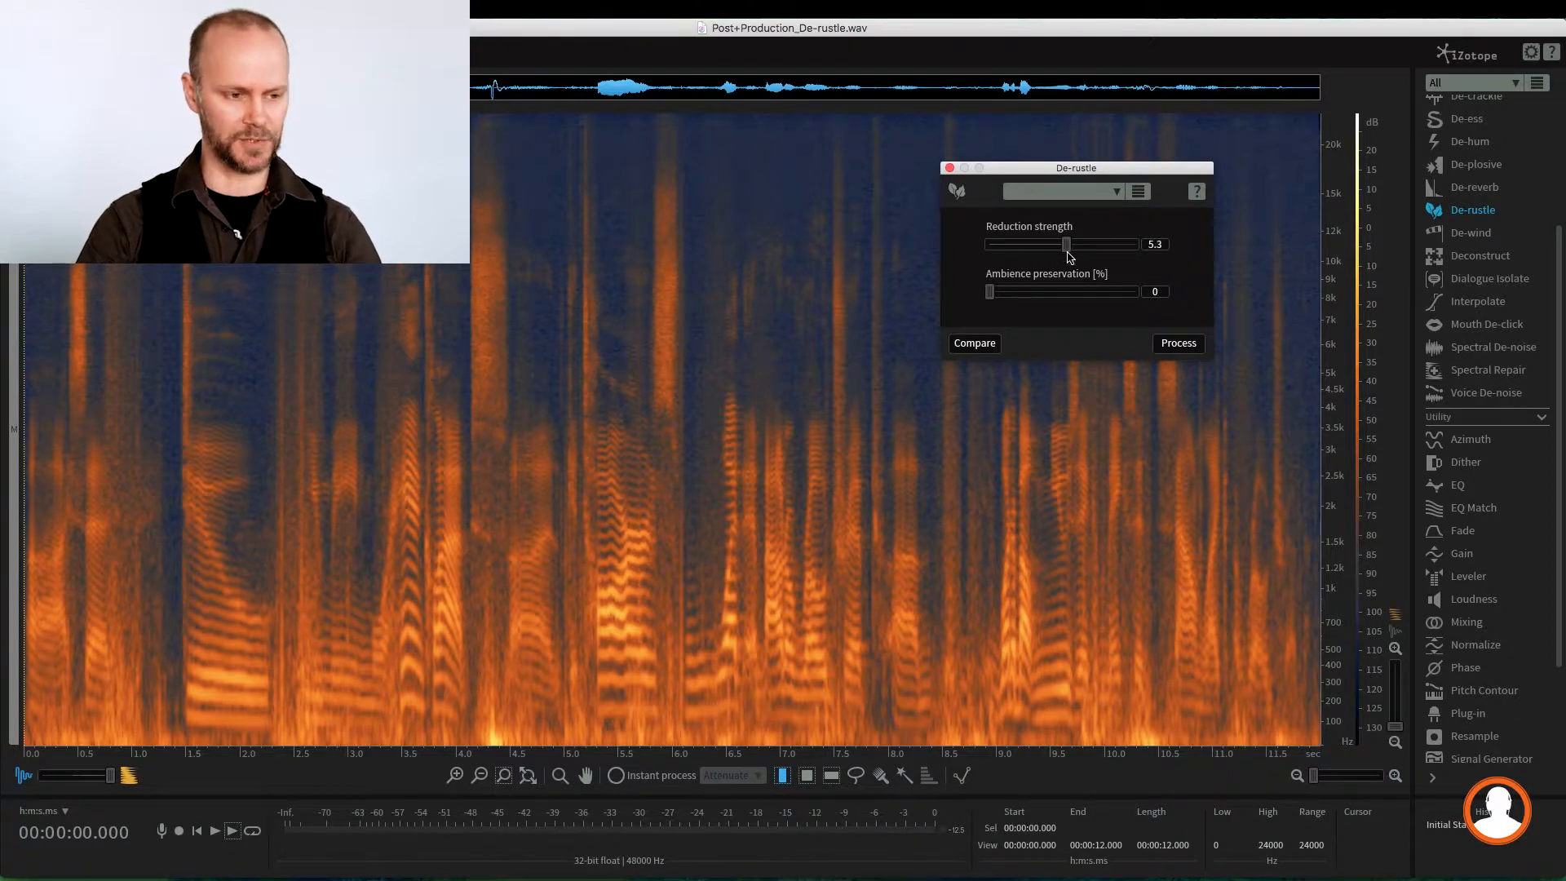
drag(1065, 244, 1076, 244)
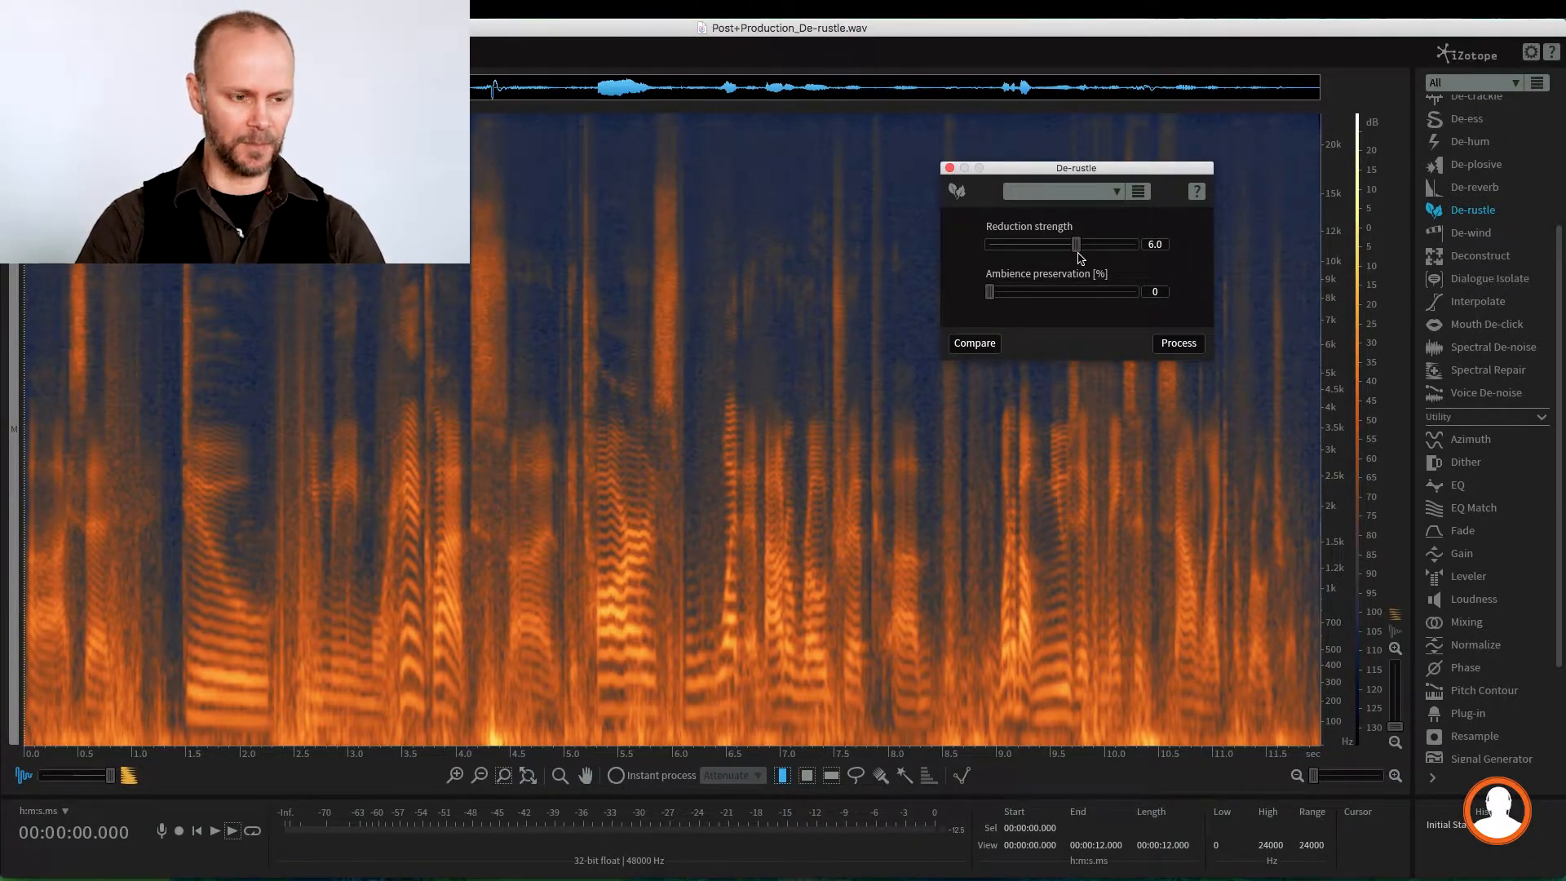
drag(1077, 243, 1070, 243)
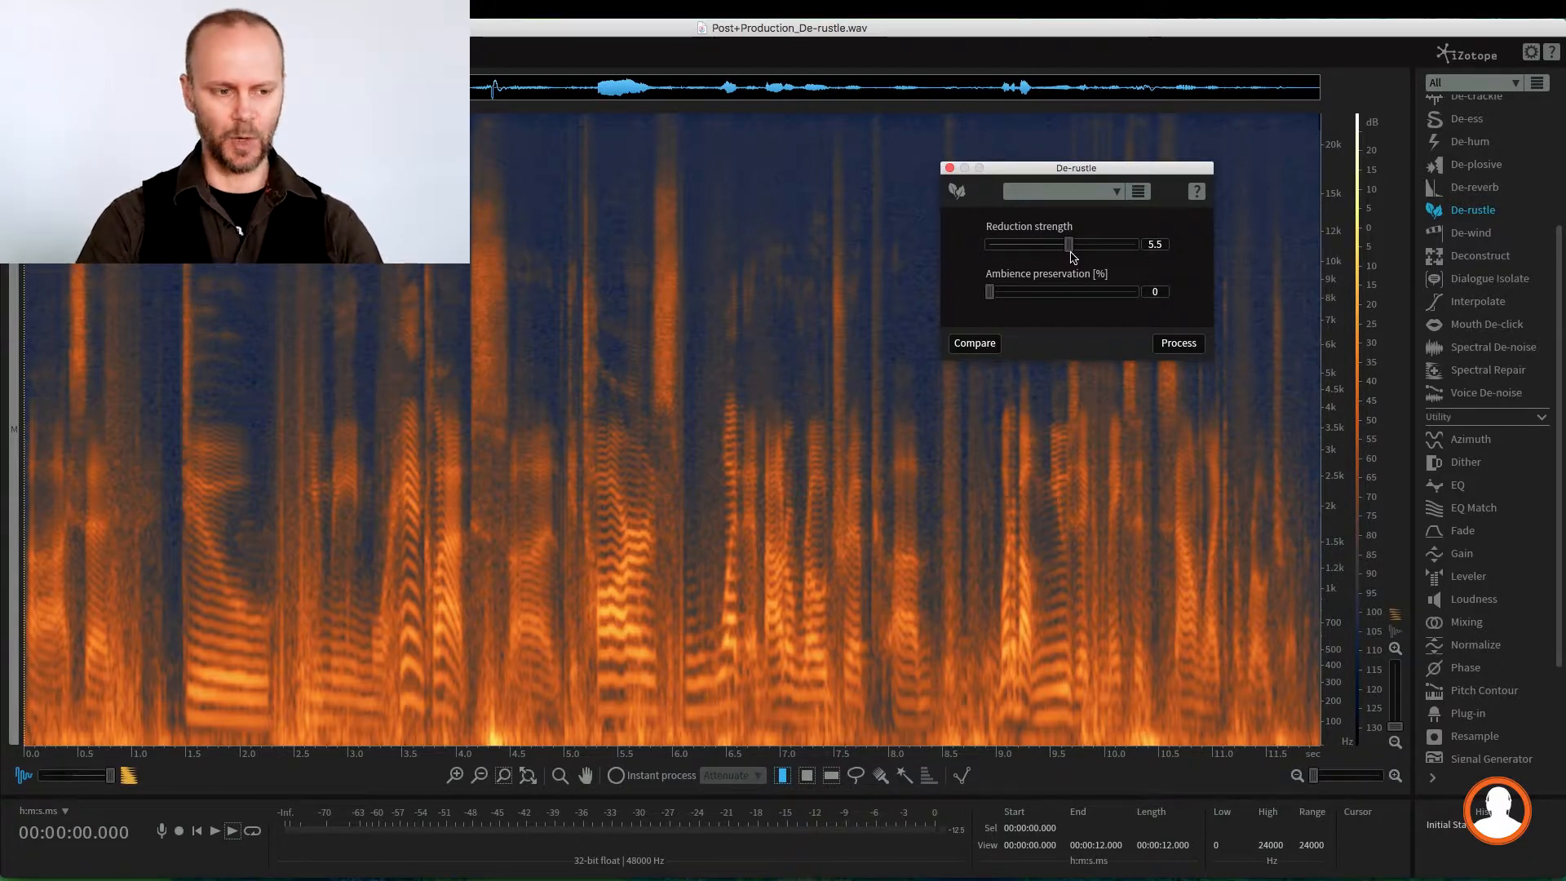
drag(1070, 243, 1078, 243)
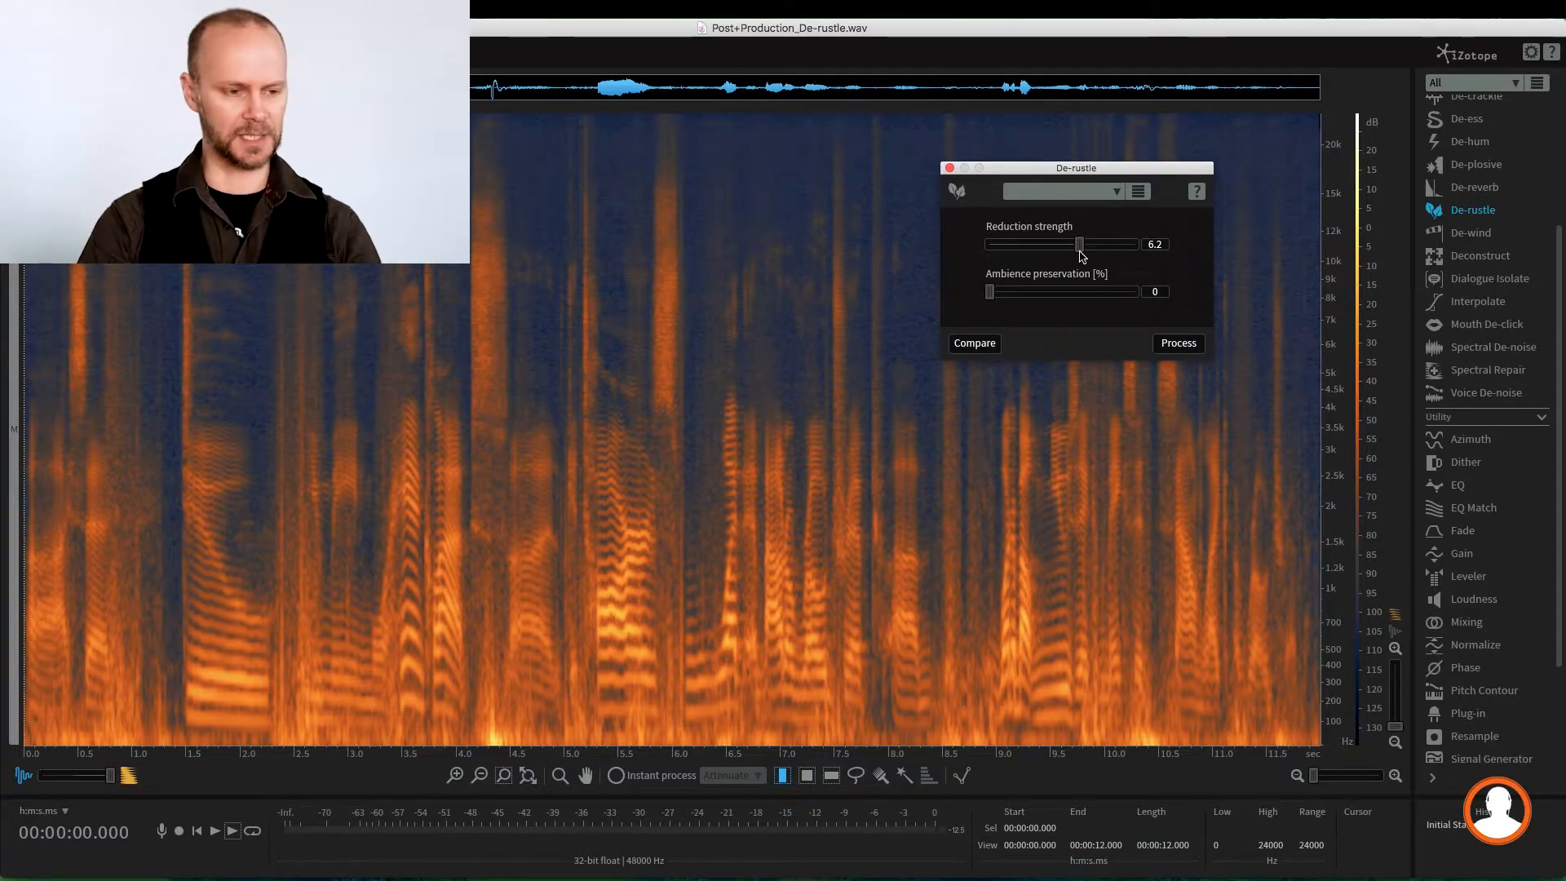
drag(1078, 243, 1101, 243)
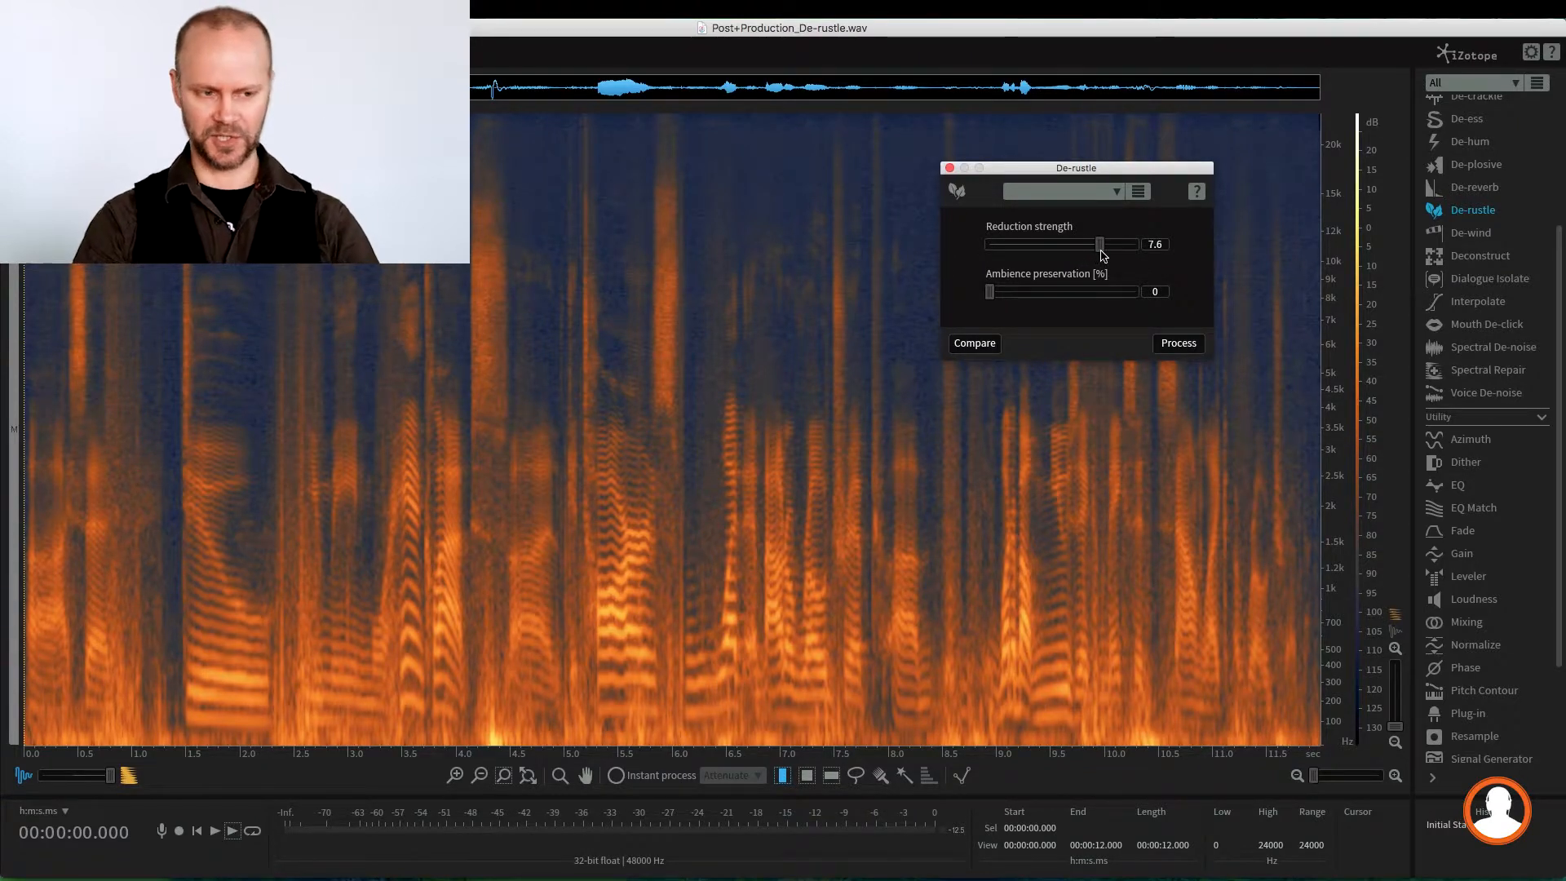
drag(1100, 243, 1106, 243)
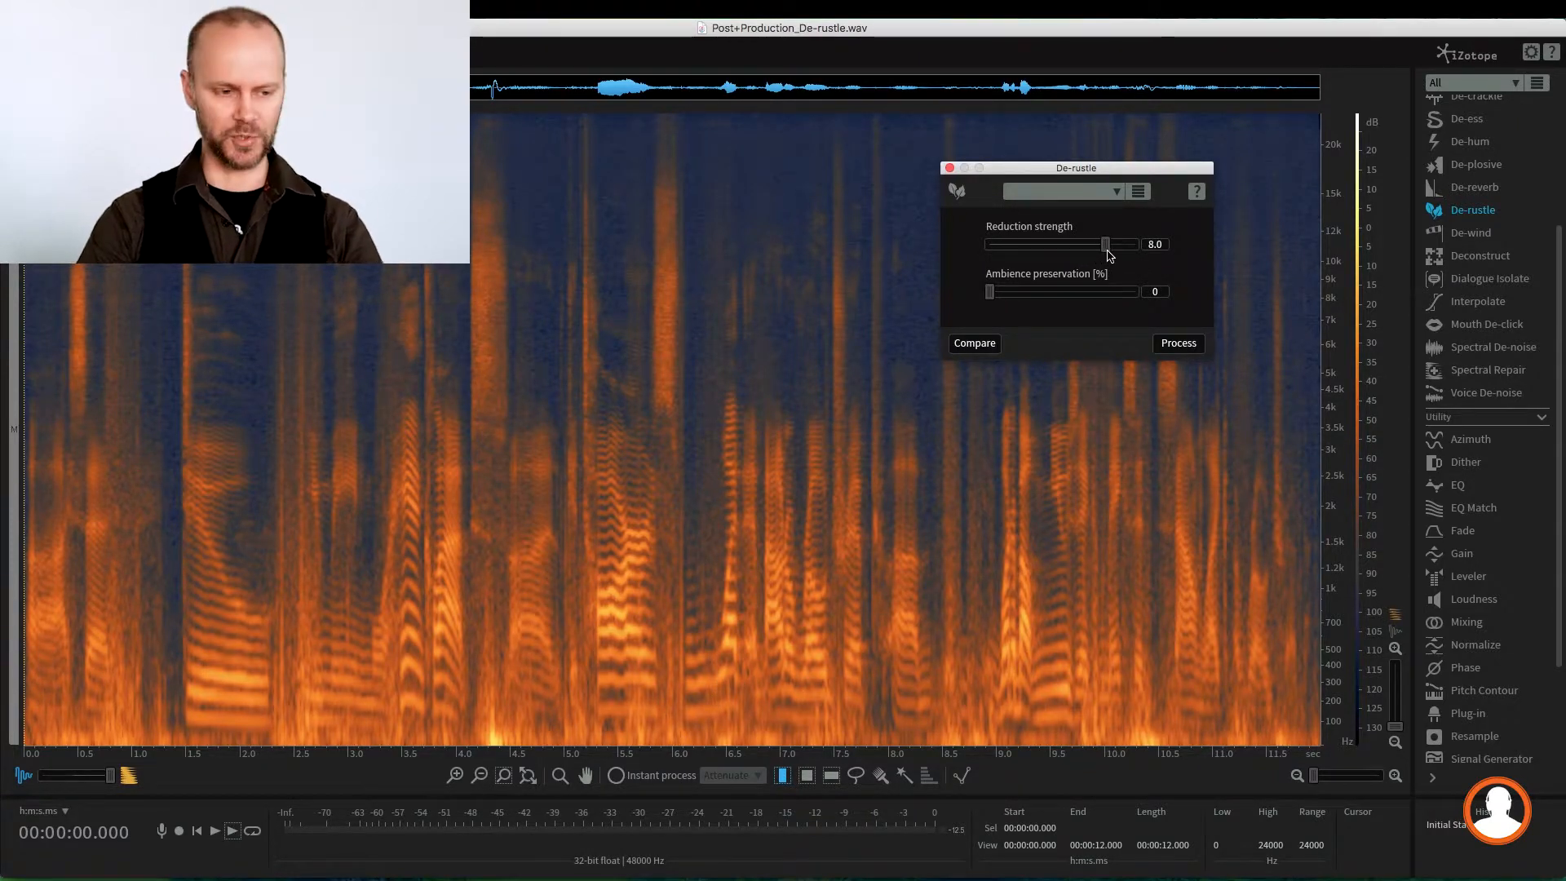
drag(1106, 243, 1100, 243)
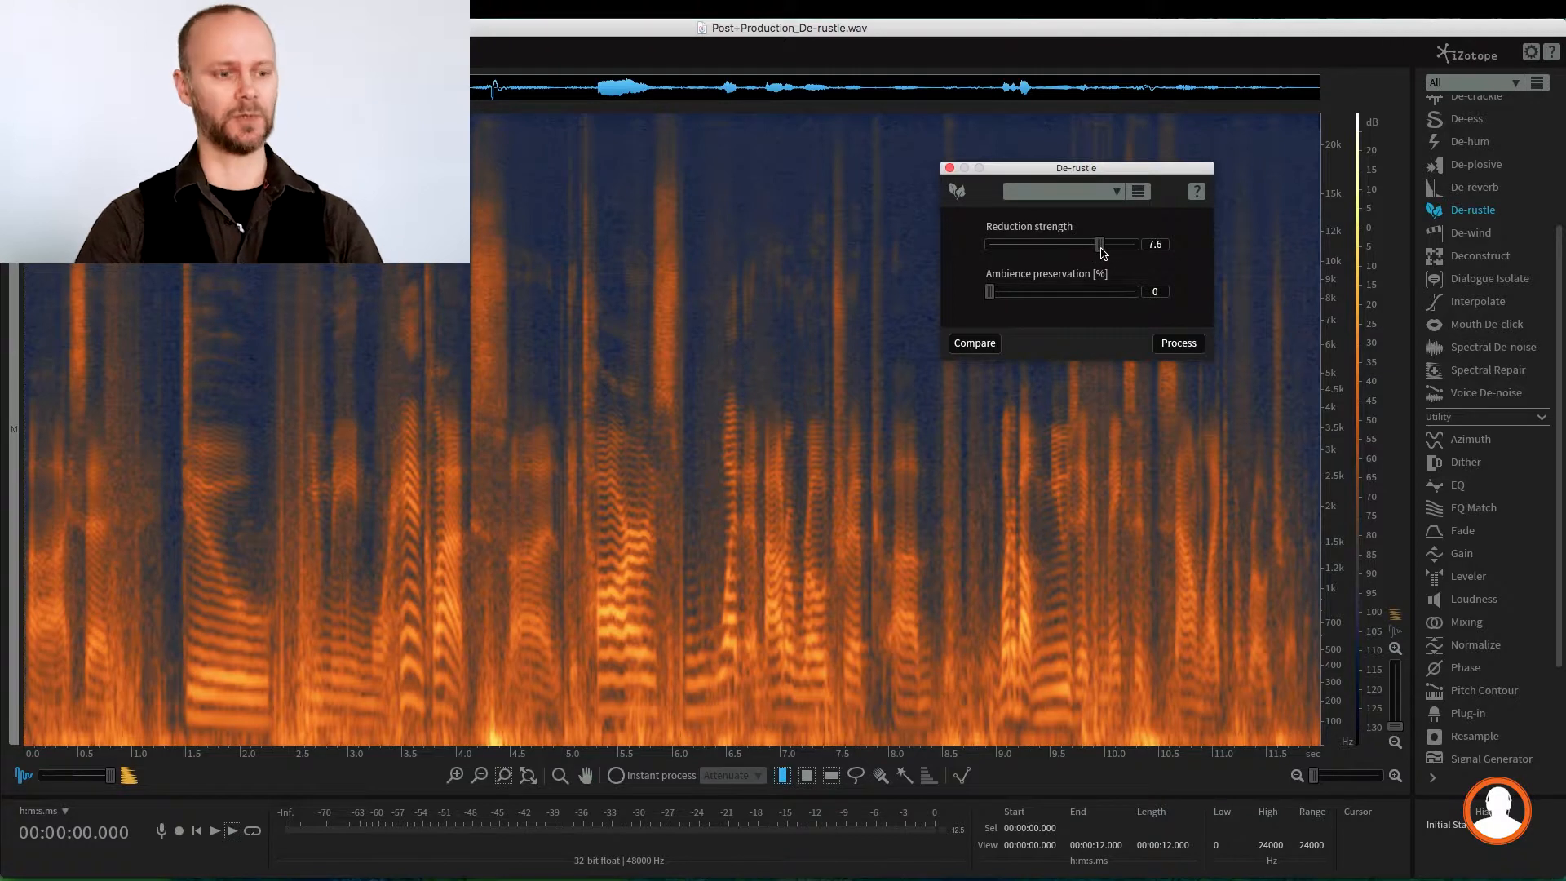
drag(1097, 246, 1114, 247)
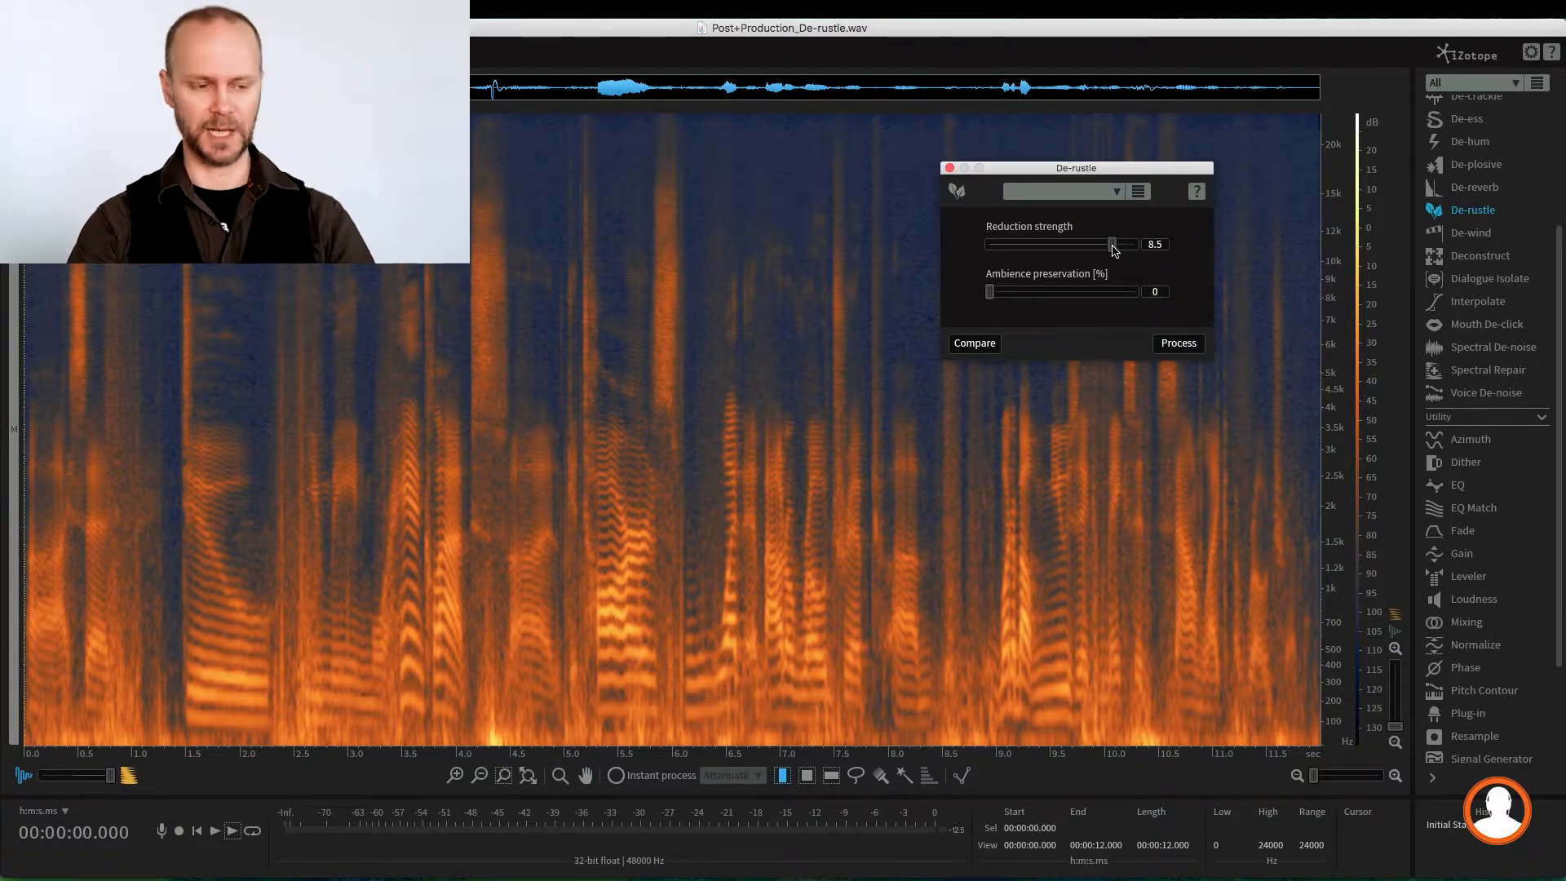
drag(1111, 243, 1133, 243)
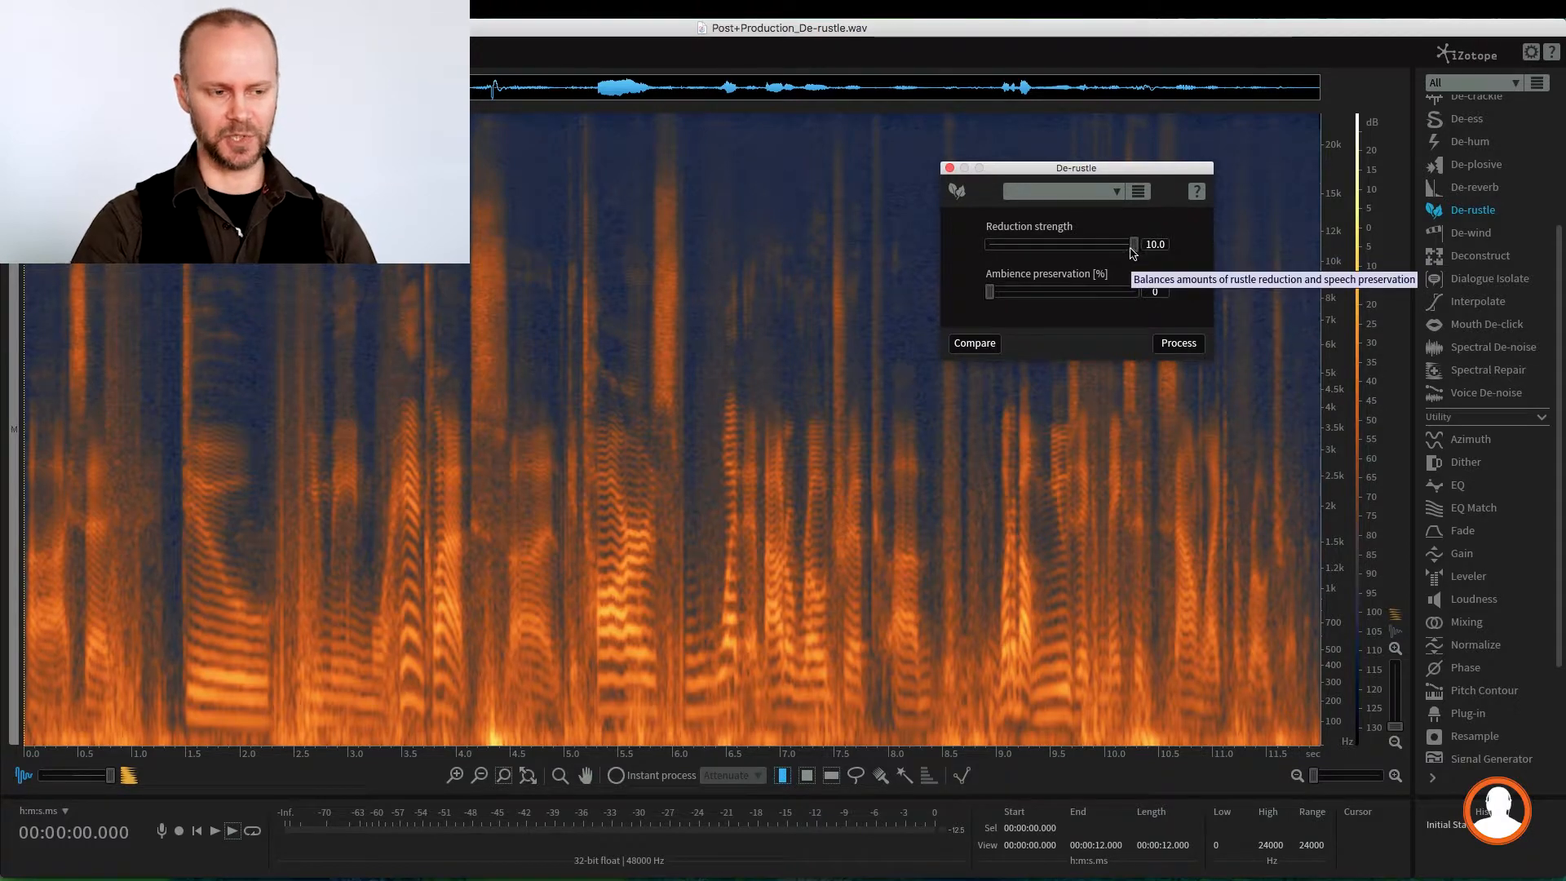
mouse_move(1123, 262)
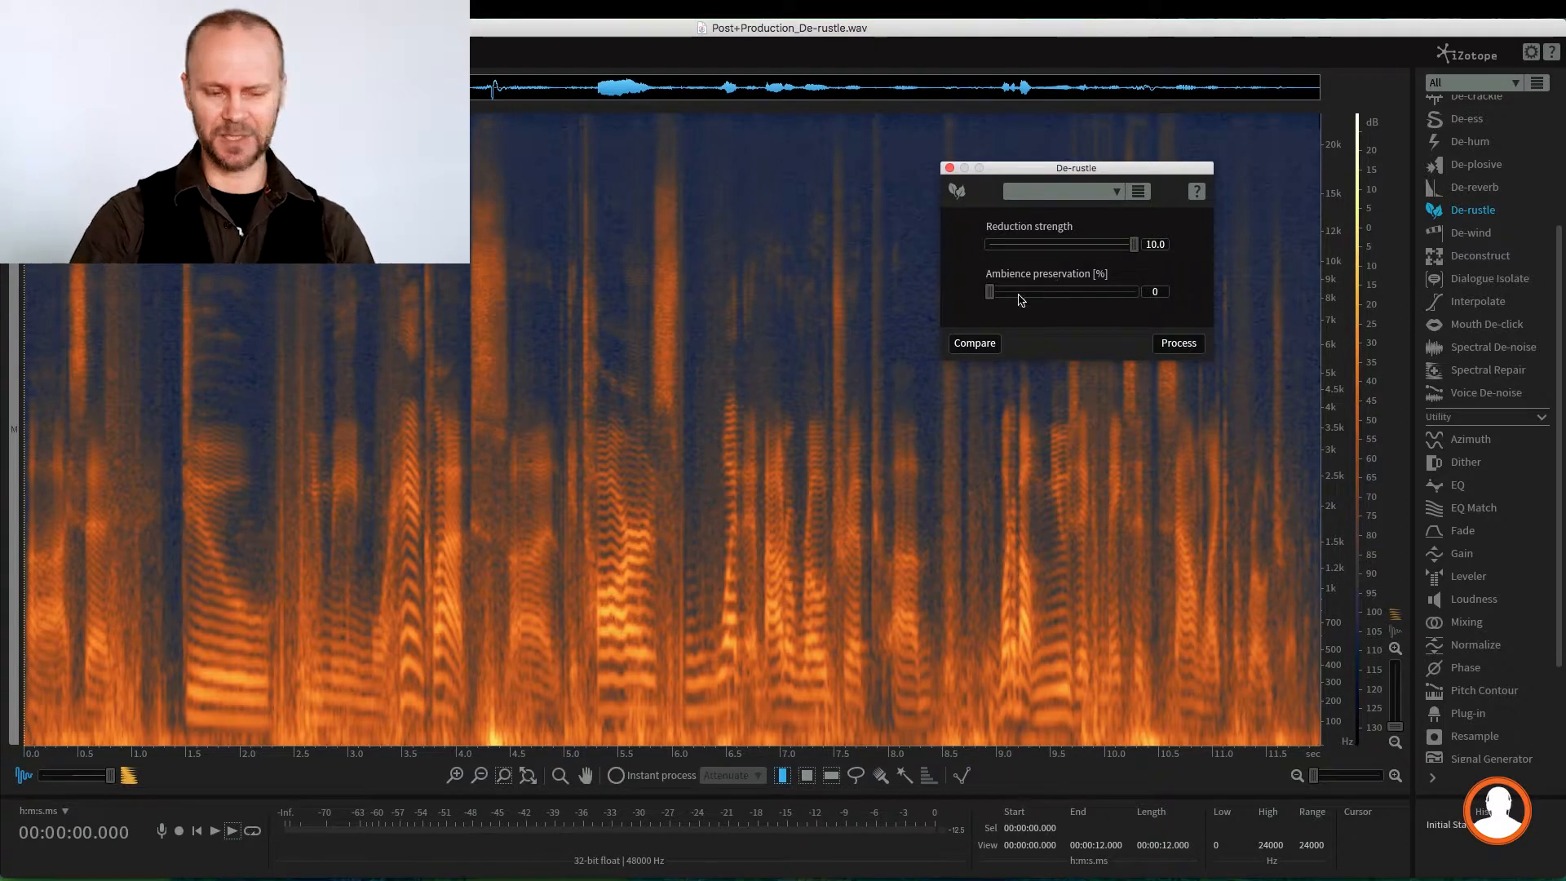
mouse_move(988, 293)
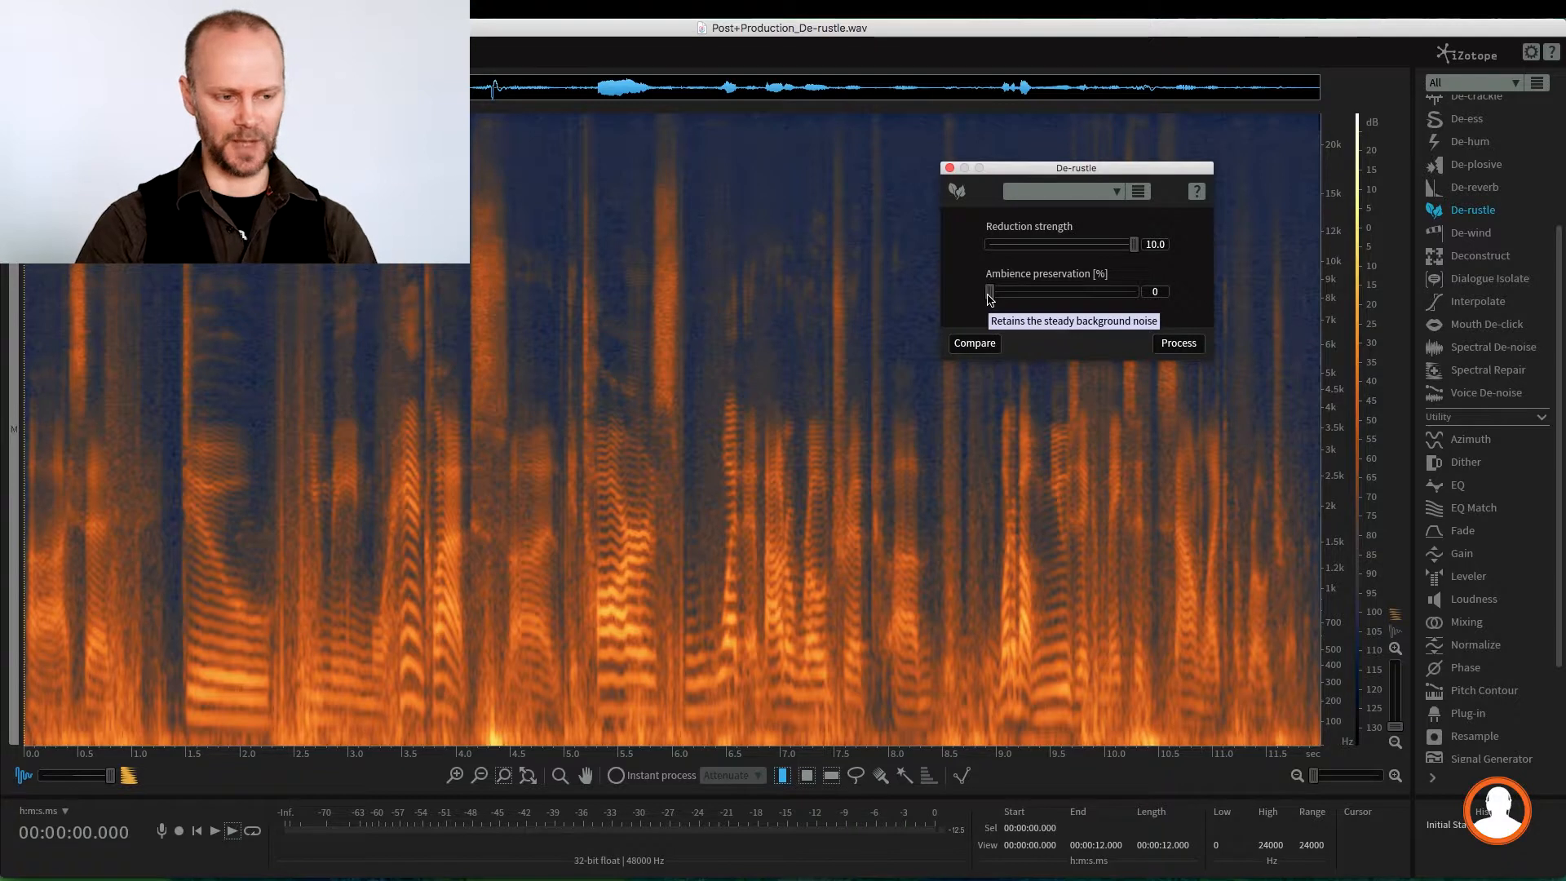
Step: Try ambience preservation at 20 and 32 percent, then return it to 0
drag(990, 290, 1018, 290)
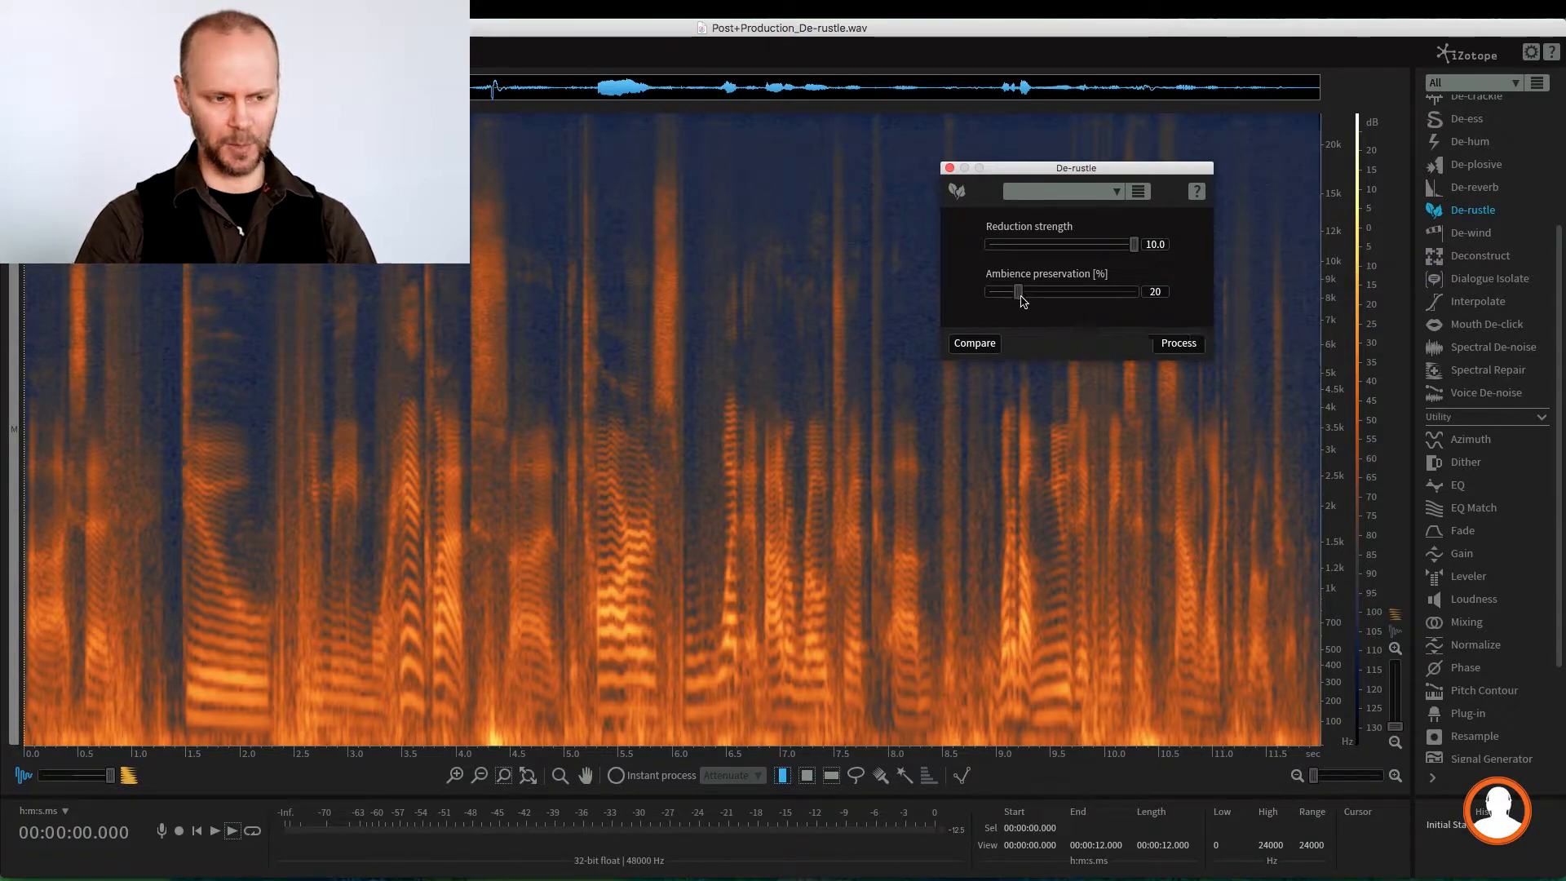
drag(998, 291, 1036, 290)
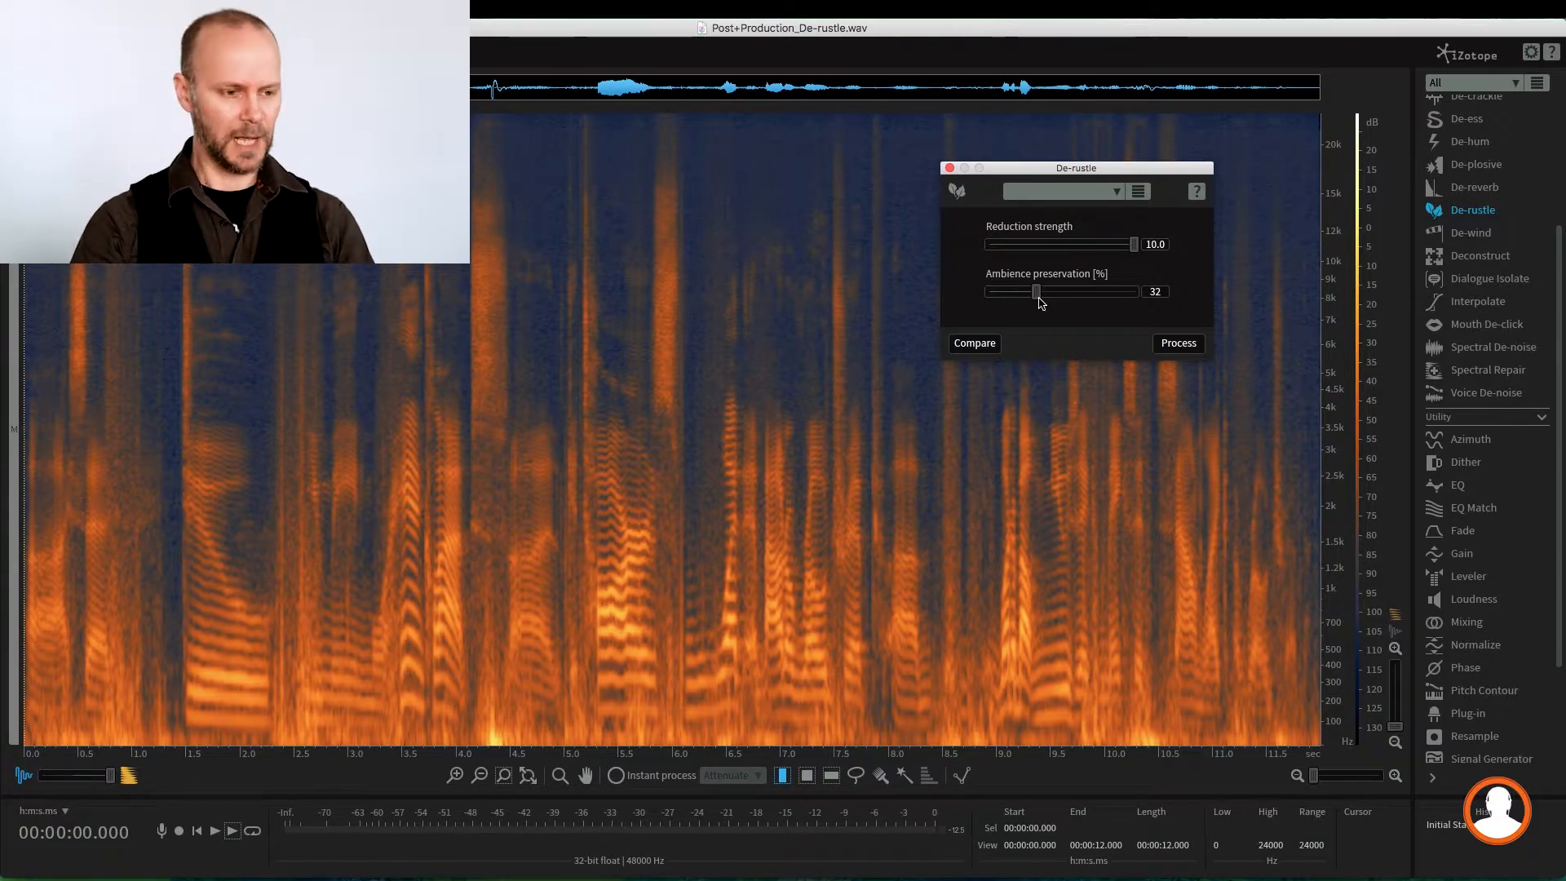
drag(1036, 290, 993, 291)
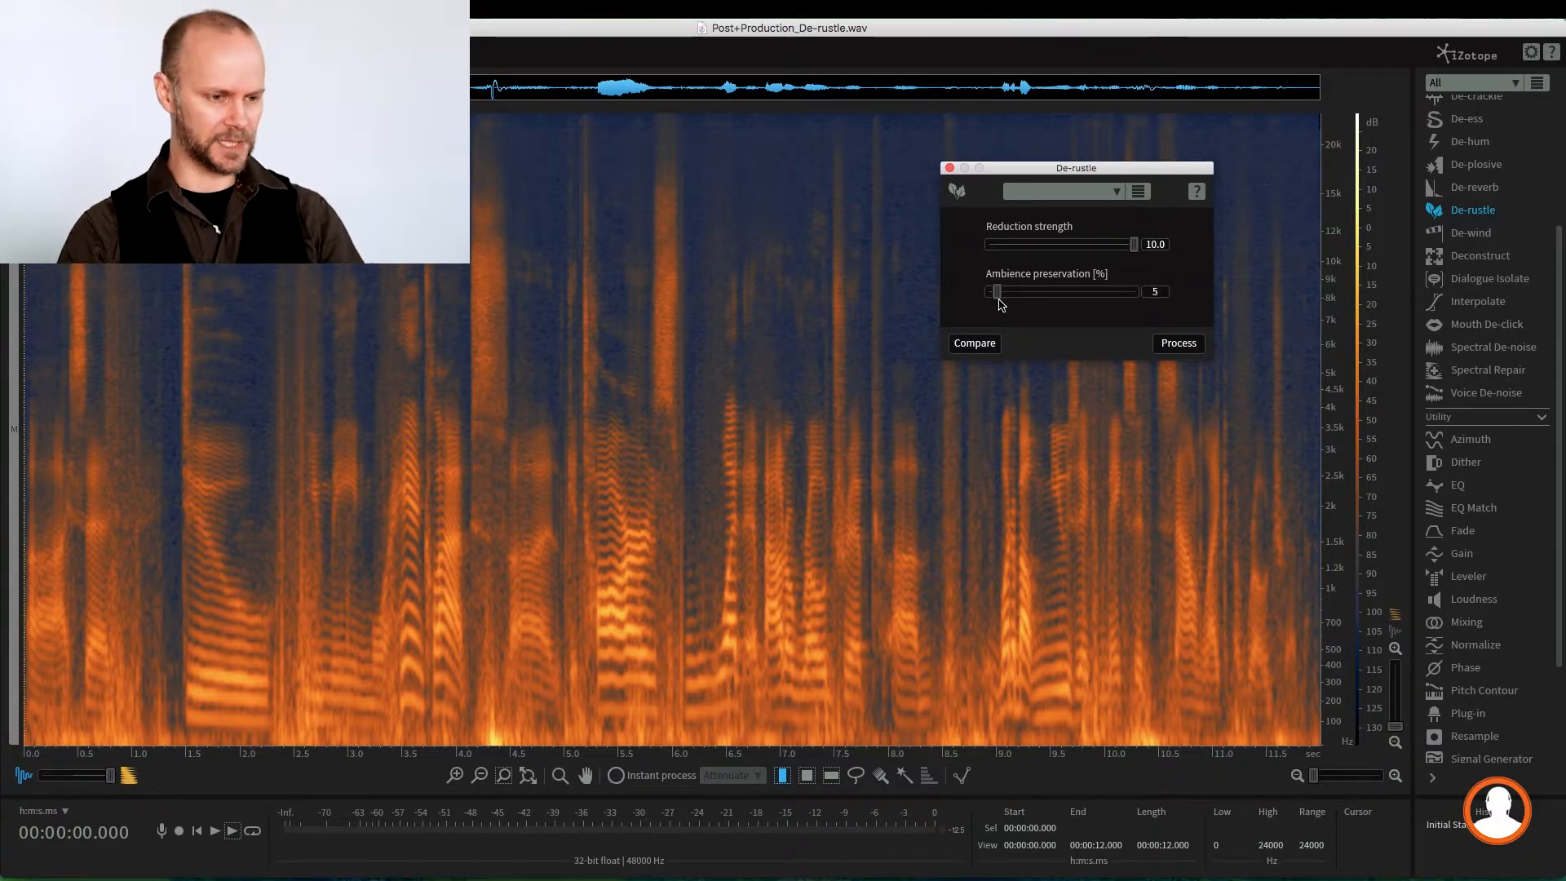
drag(995, 290, 989, 290)
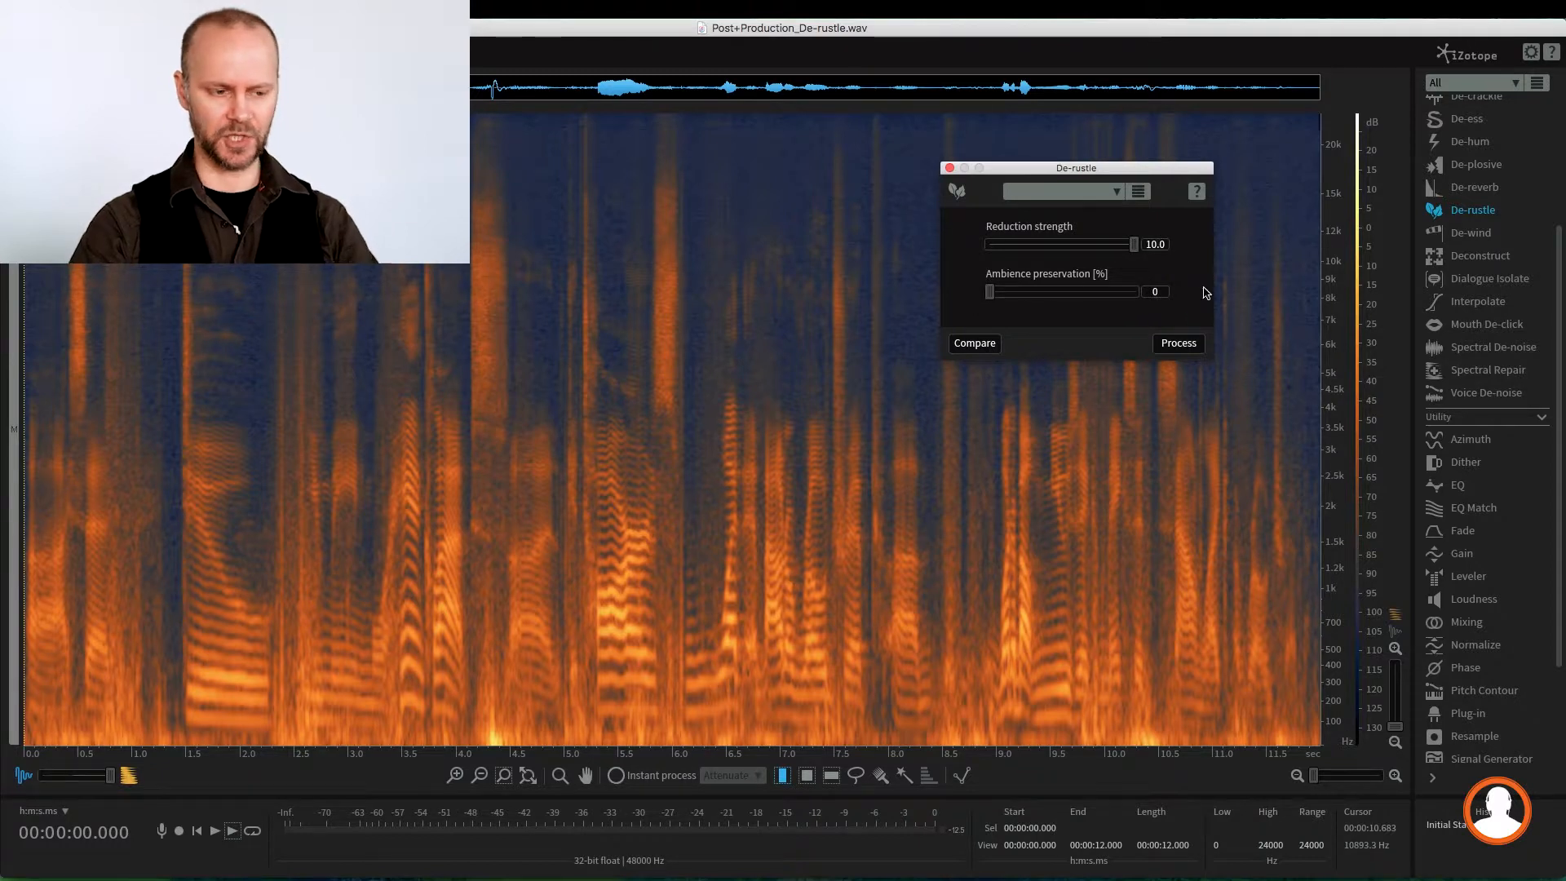
mouse_move(996, 334)
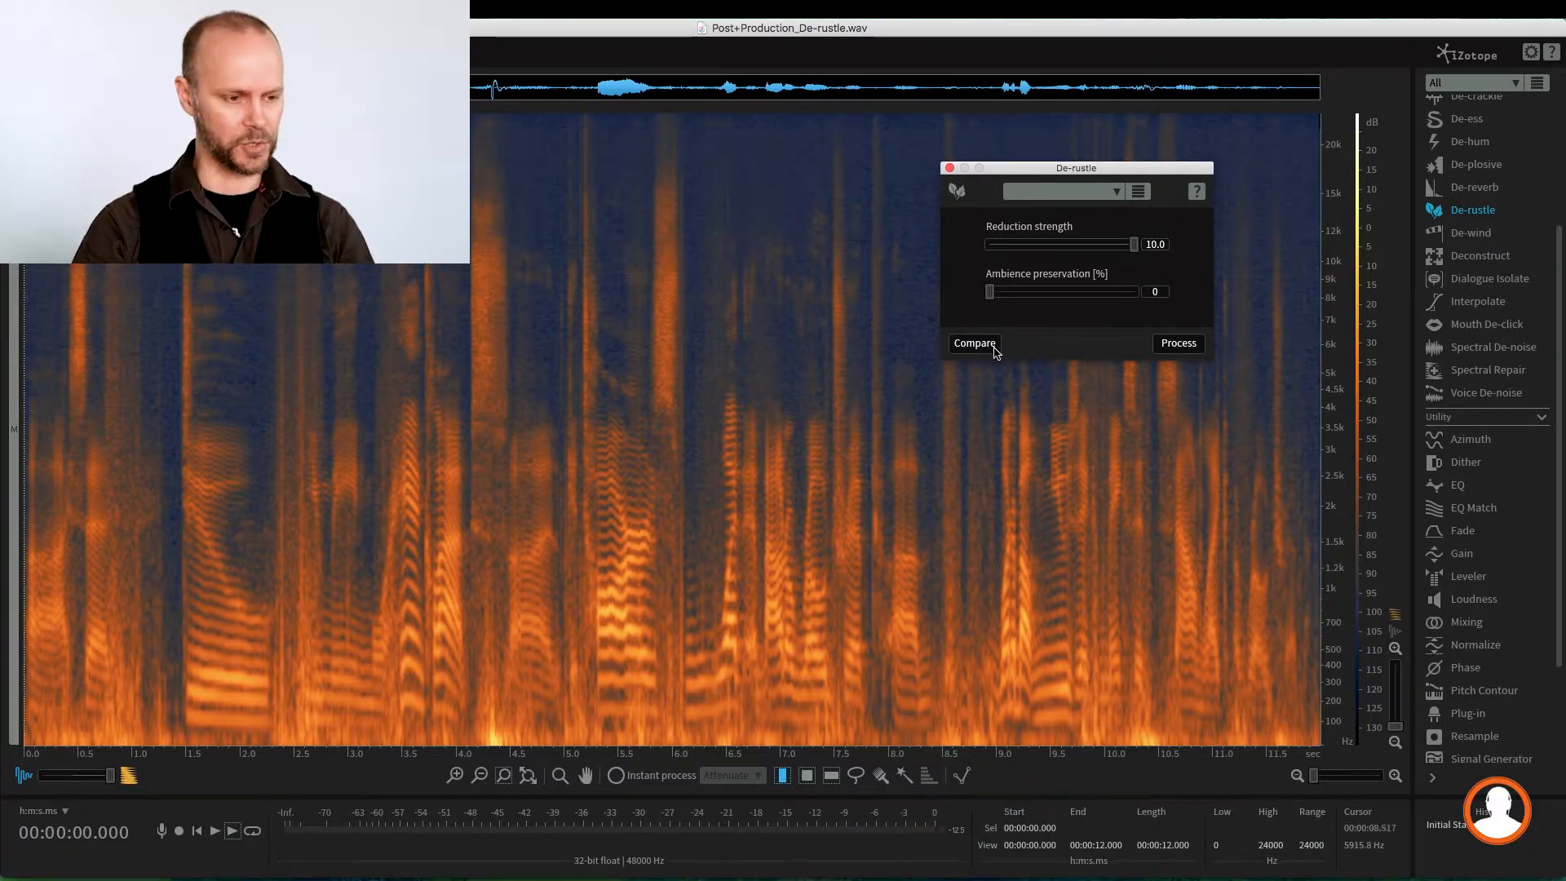
Step: Start a Compare Settings list and audition the Original audio version
click(973, 343)
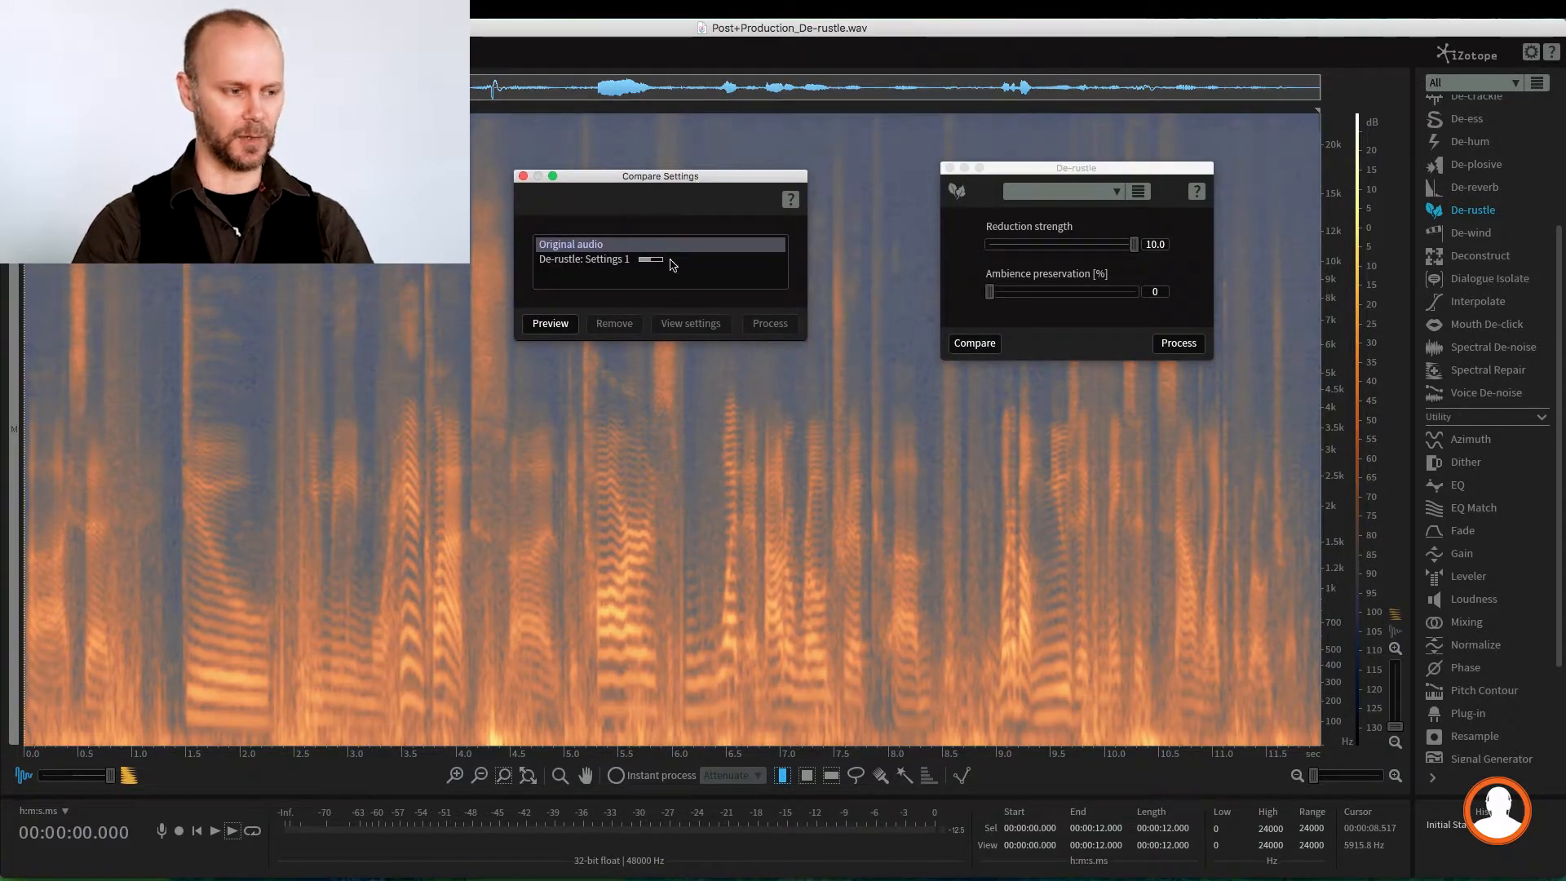
mouse_move(556, 271)
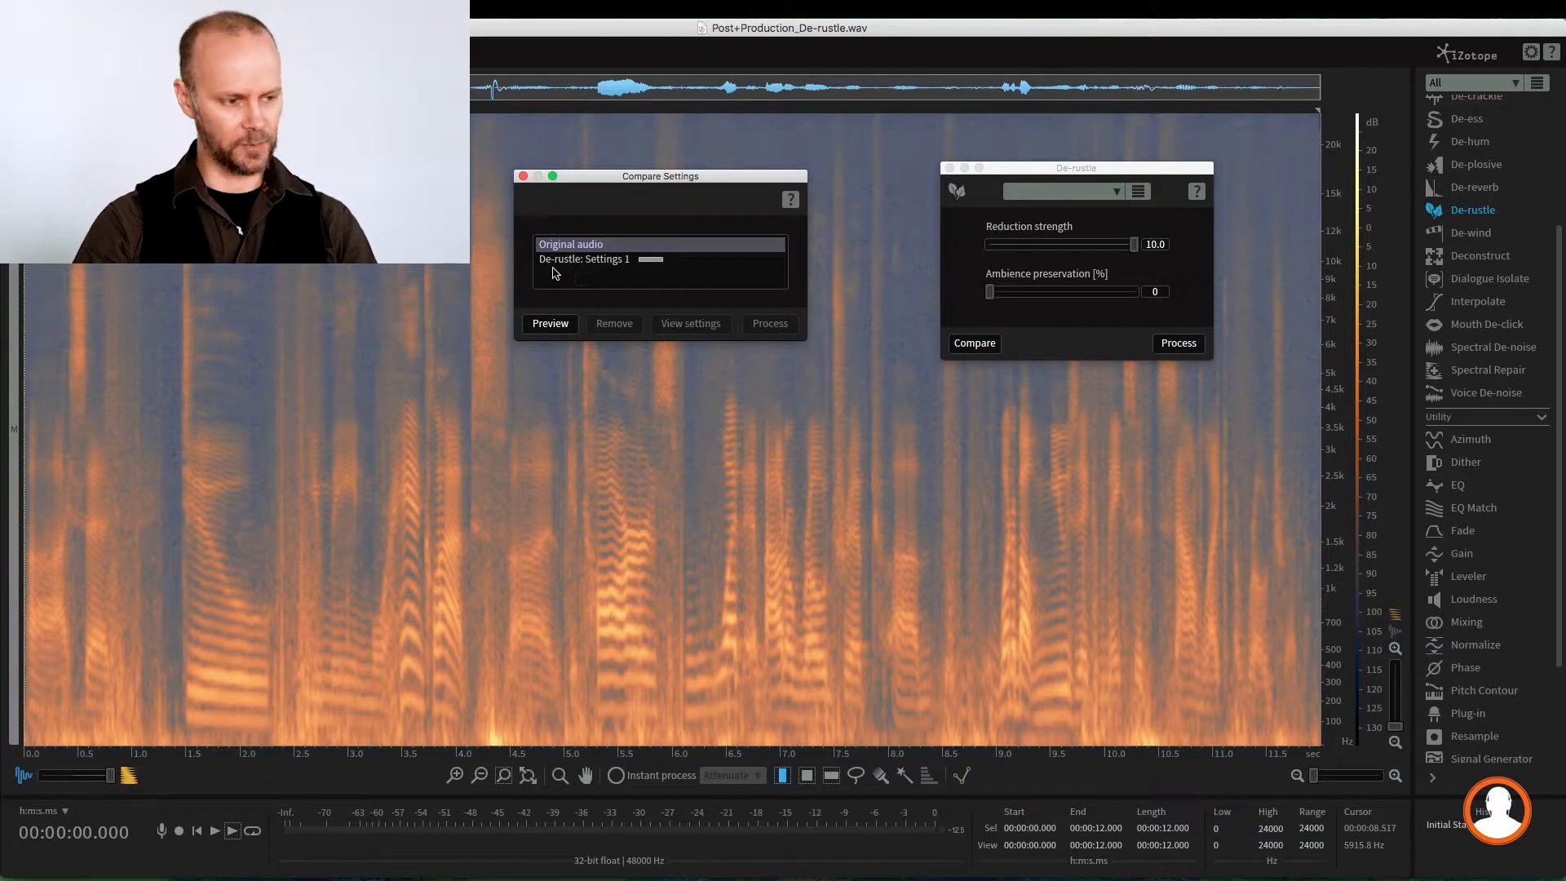
click(570, 244)
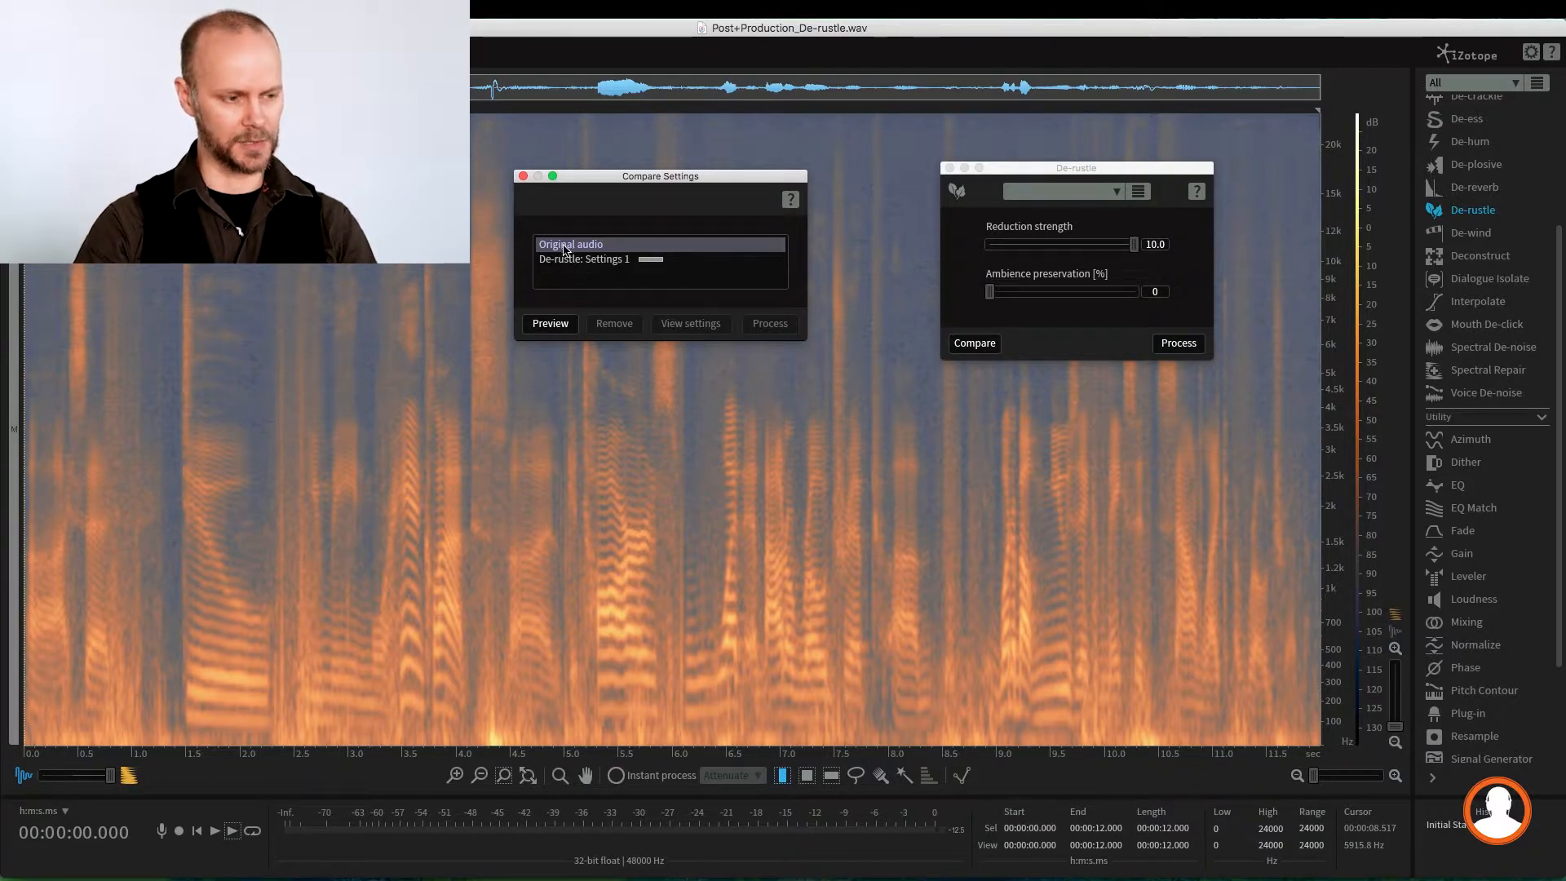
click(549, 323)
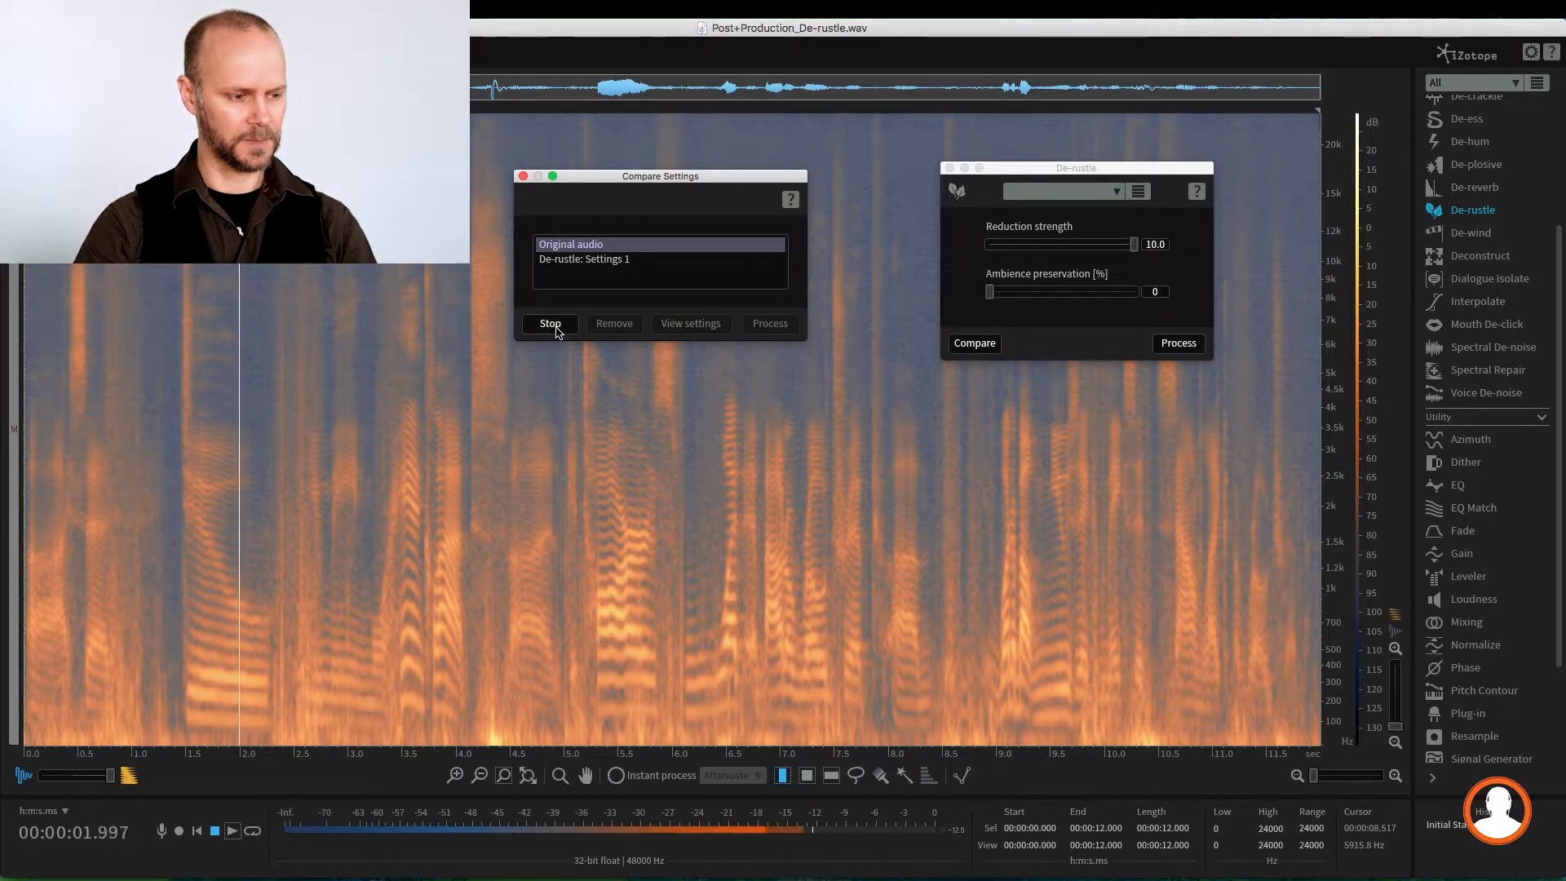
click(550, 323)
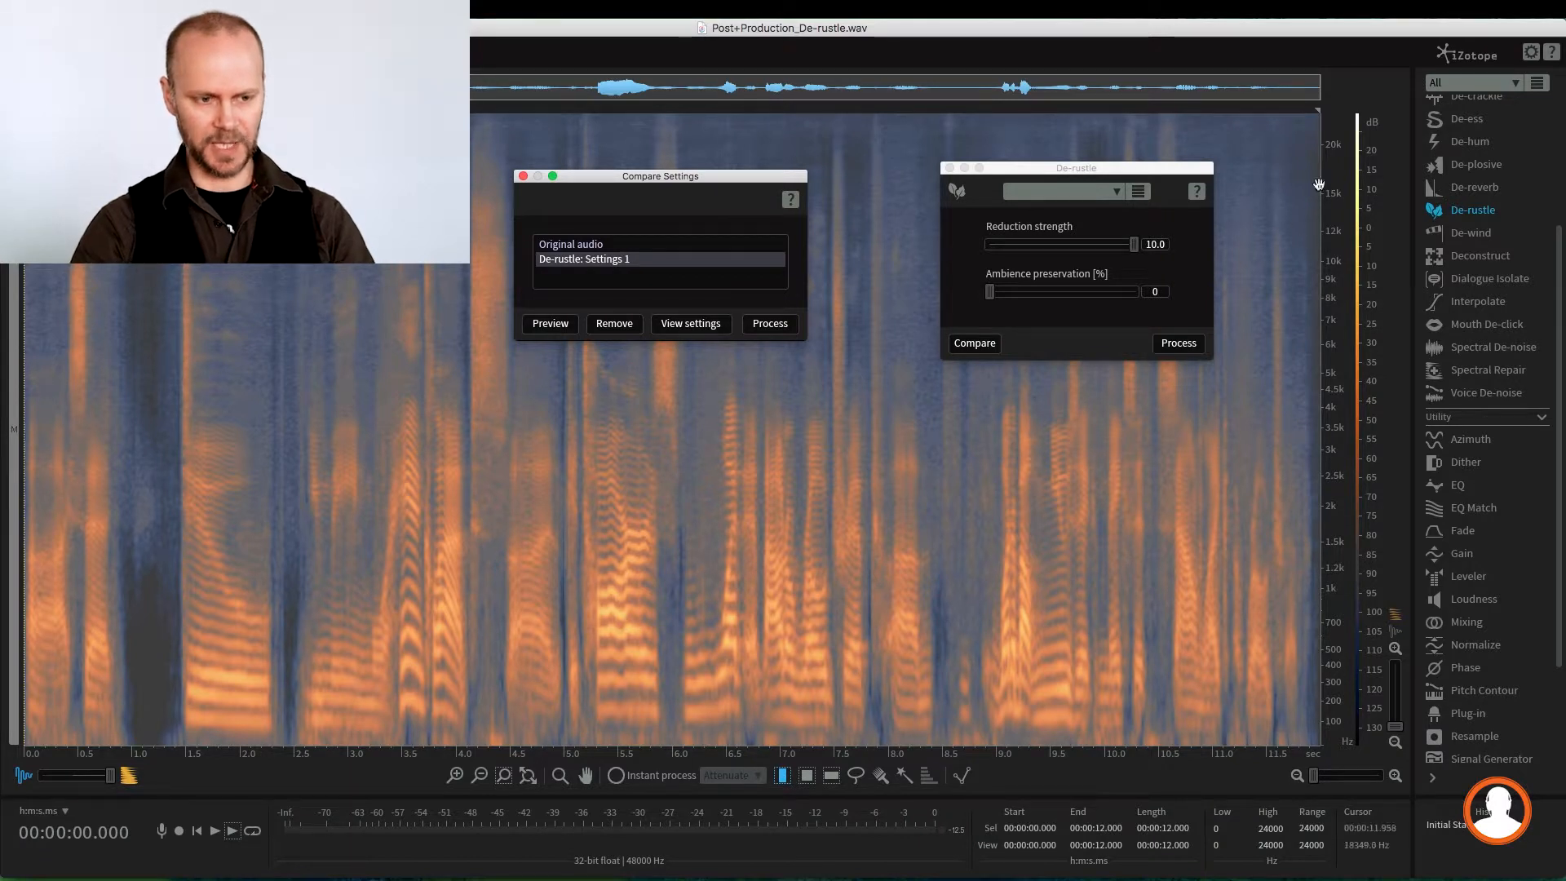
mouse_move(1372, 655)
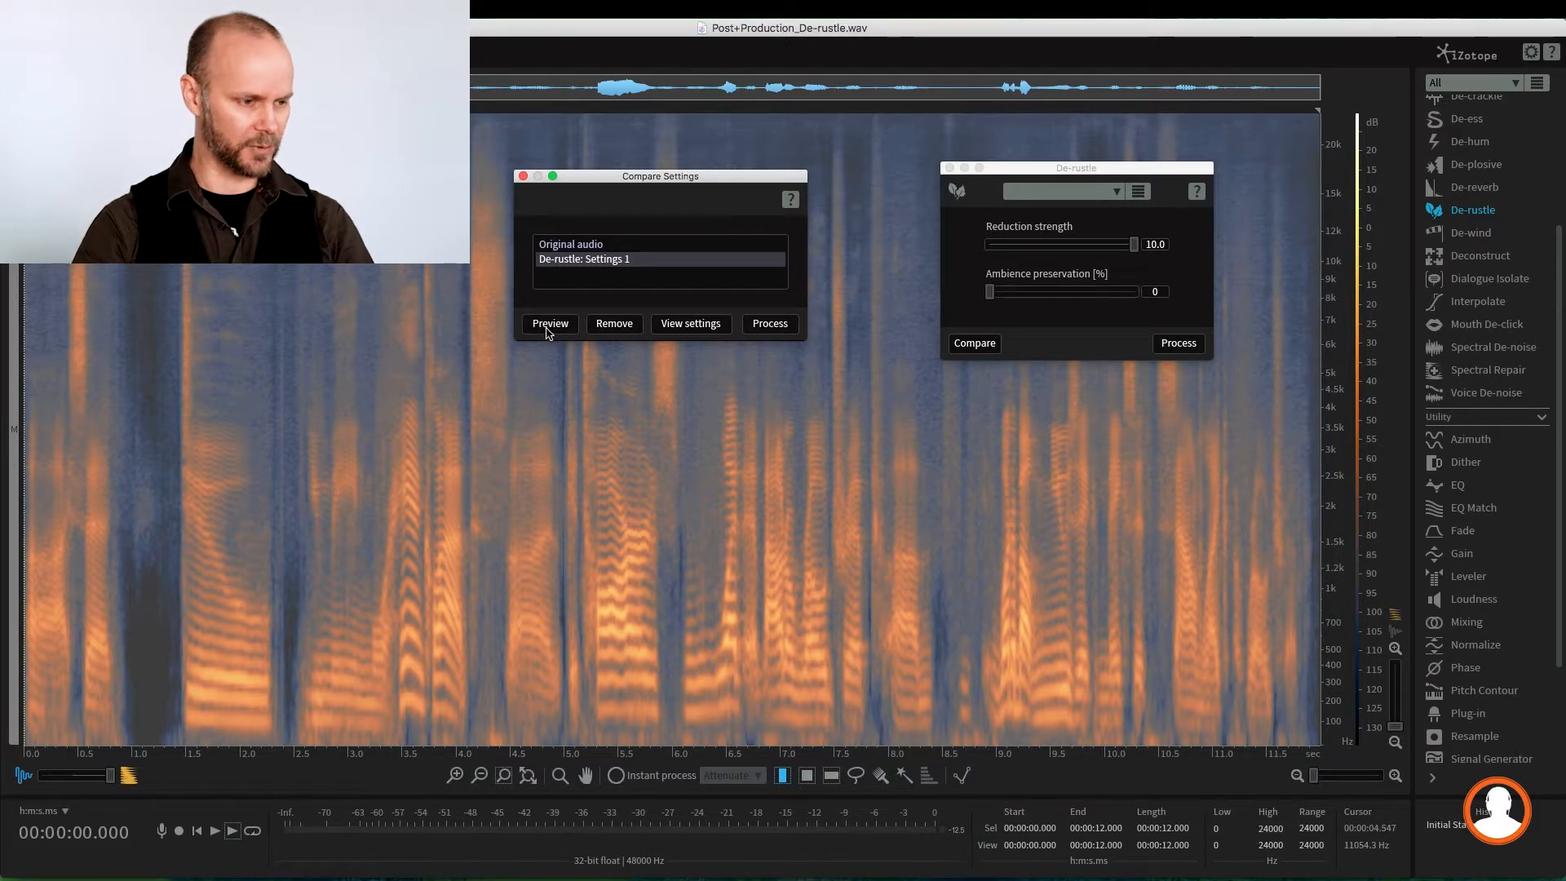
Step: Audition De-rustle: Settings 1 against the original, stopping playback after each listen
click(551, 322)
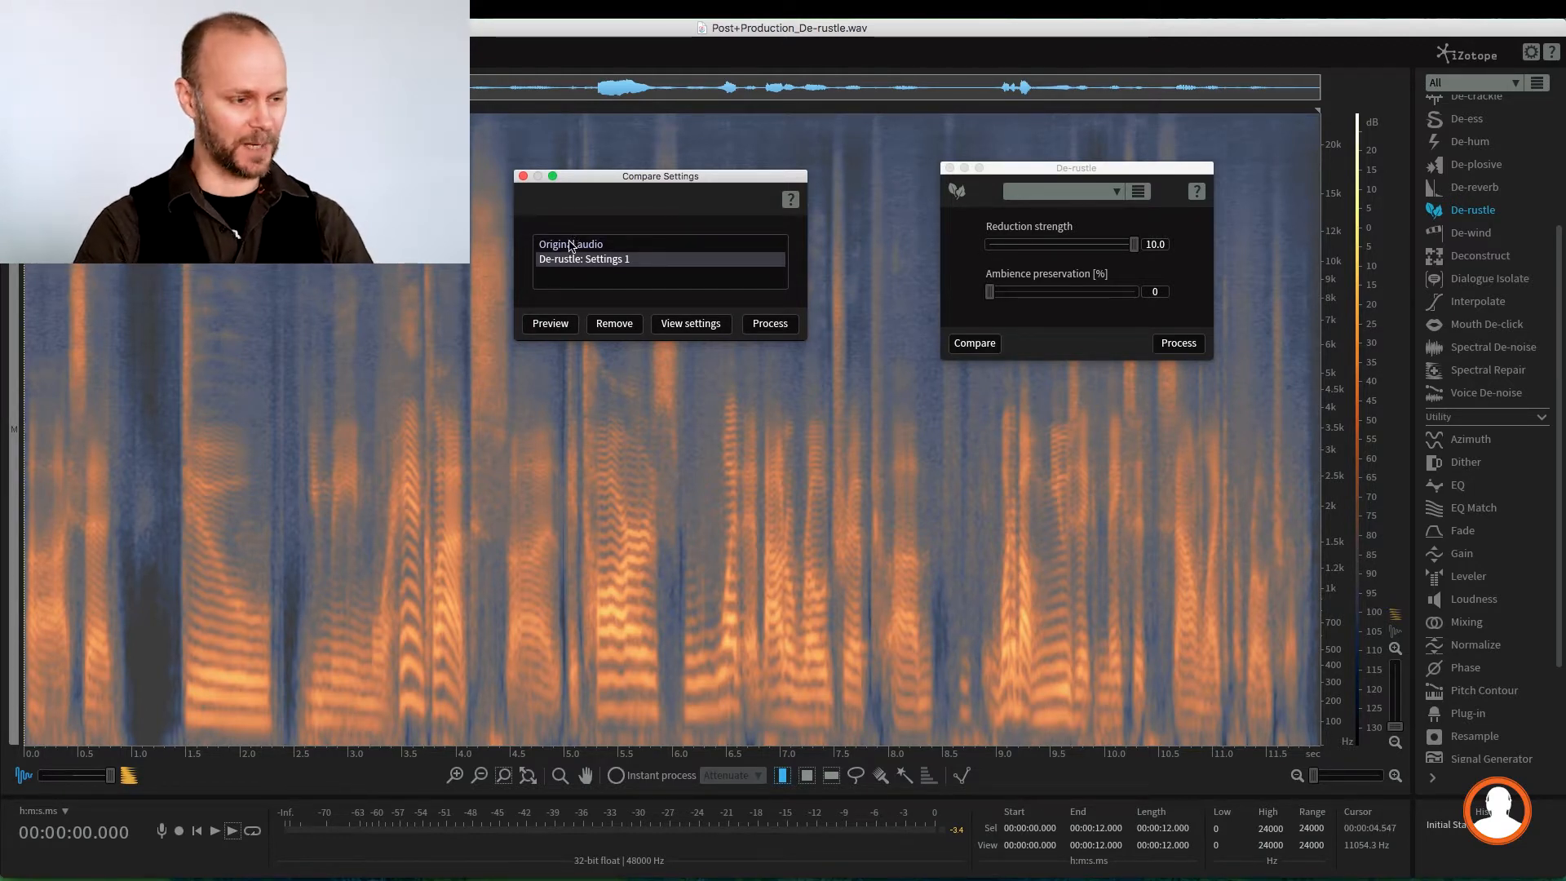
click(550, 323)
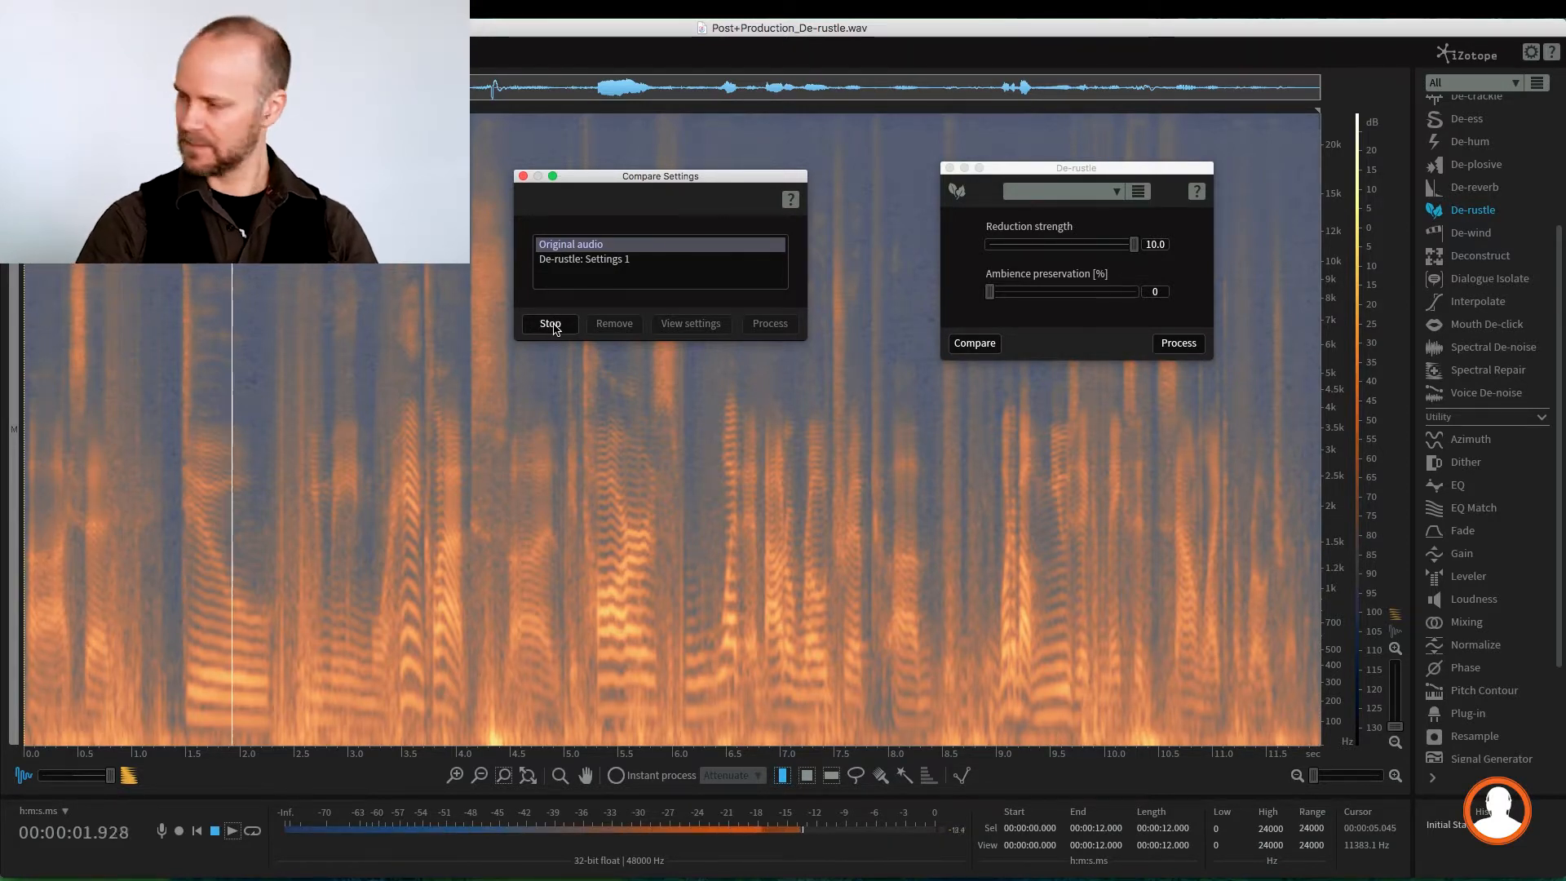
click(551, 323)
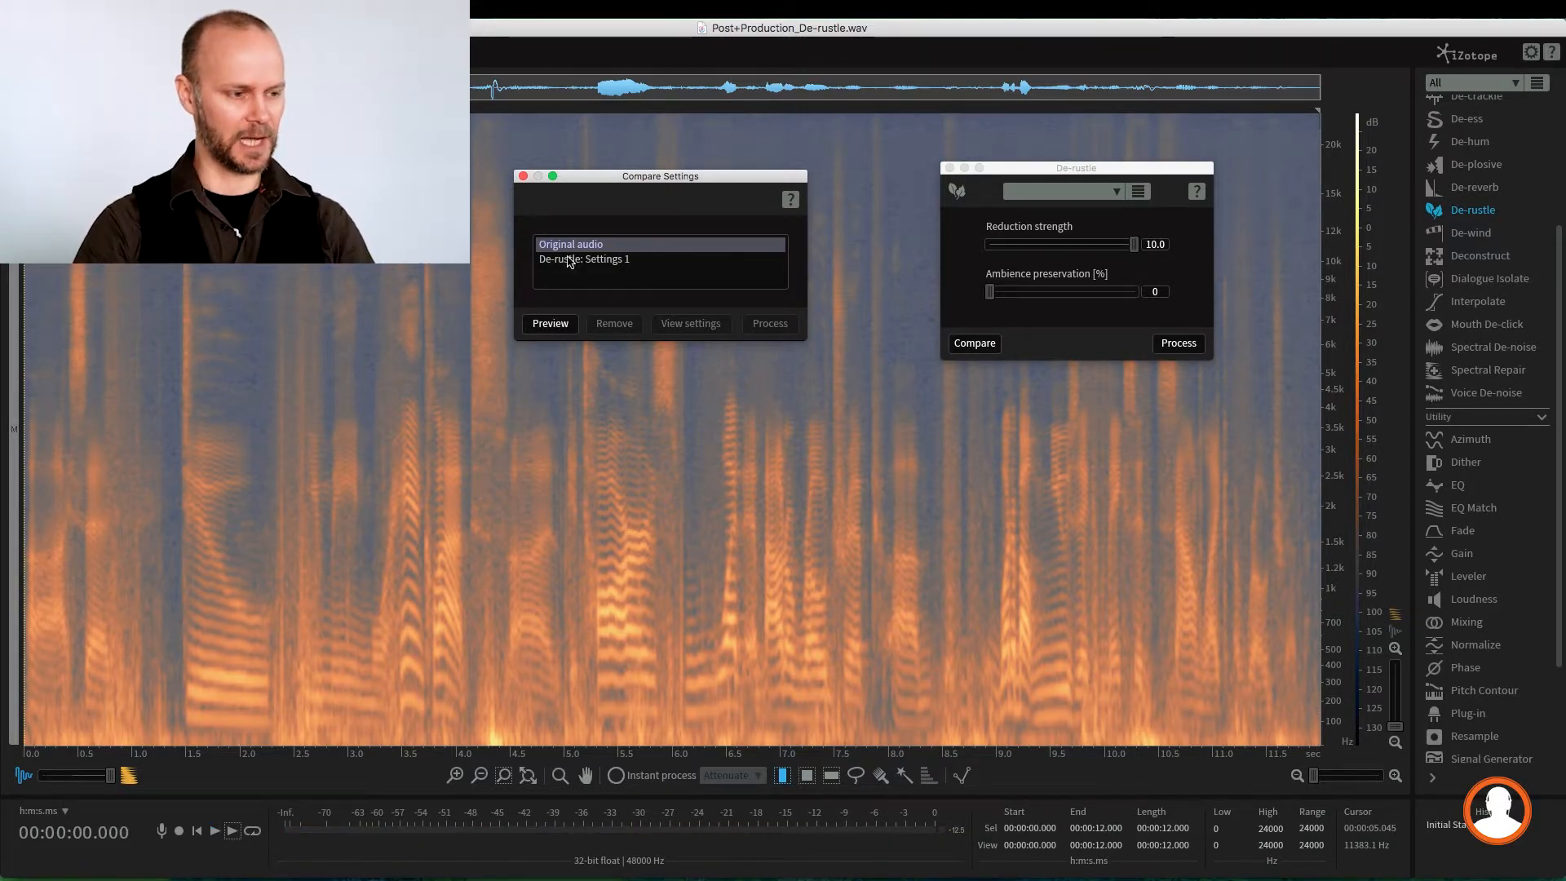
click(584, 260)
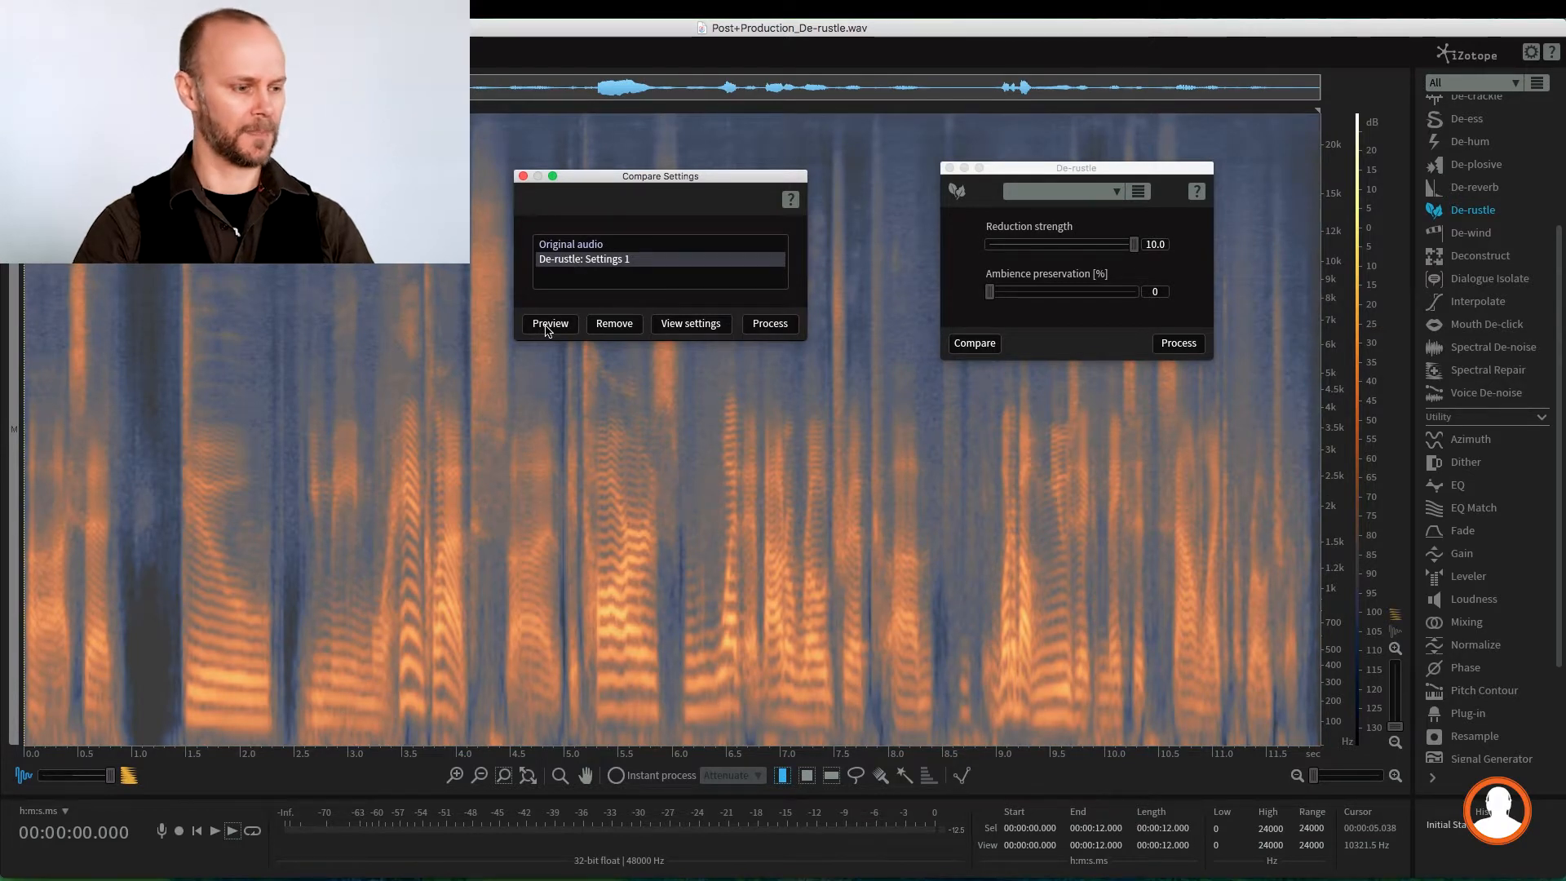
click(550, 323)
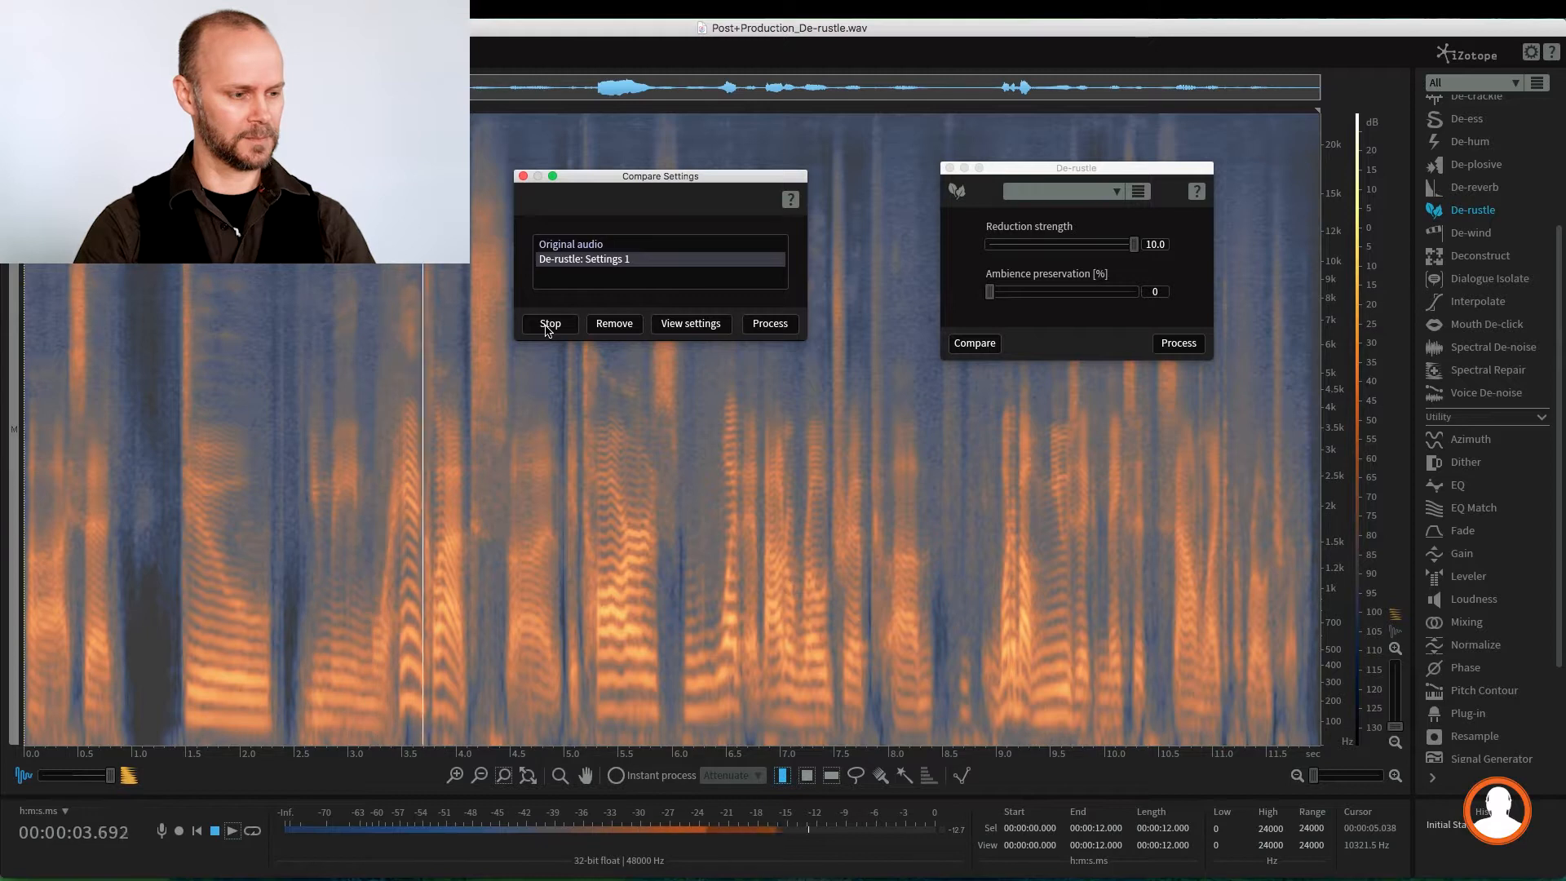
click(550, 323)
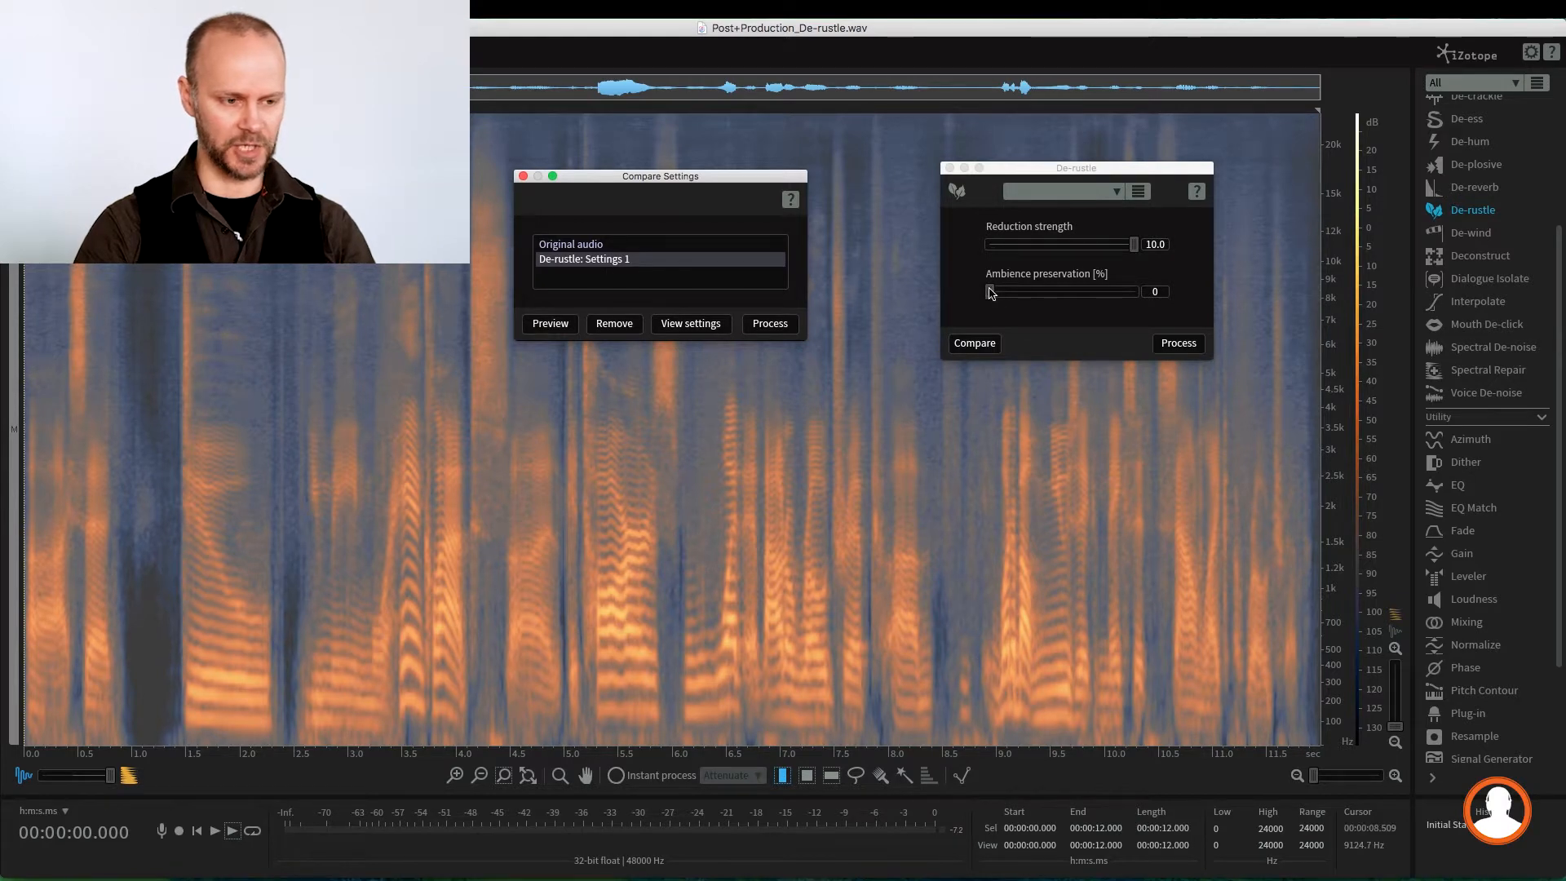
Step: Raise ambience preservation to 51 and add it to the comparison as Settings 2
drag(990, 291, 1061, 290)
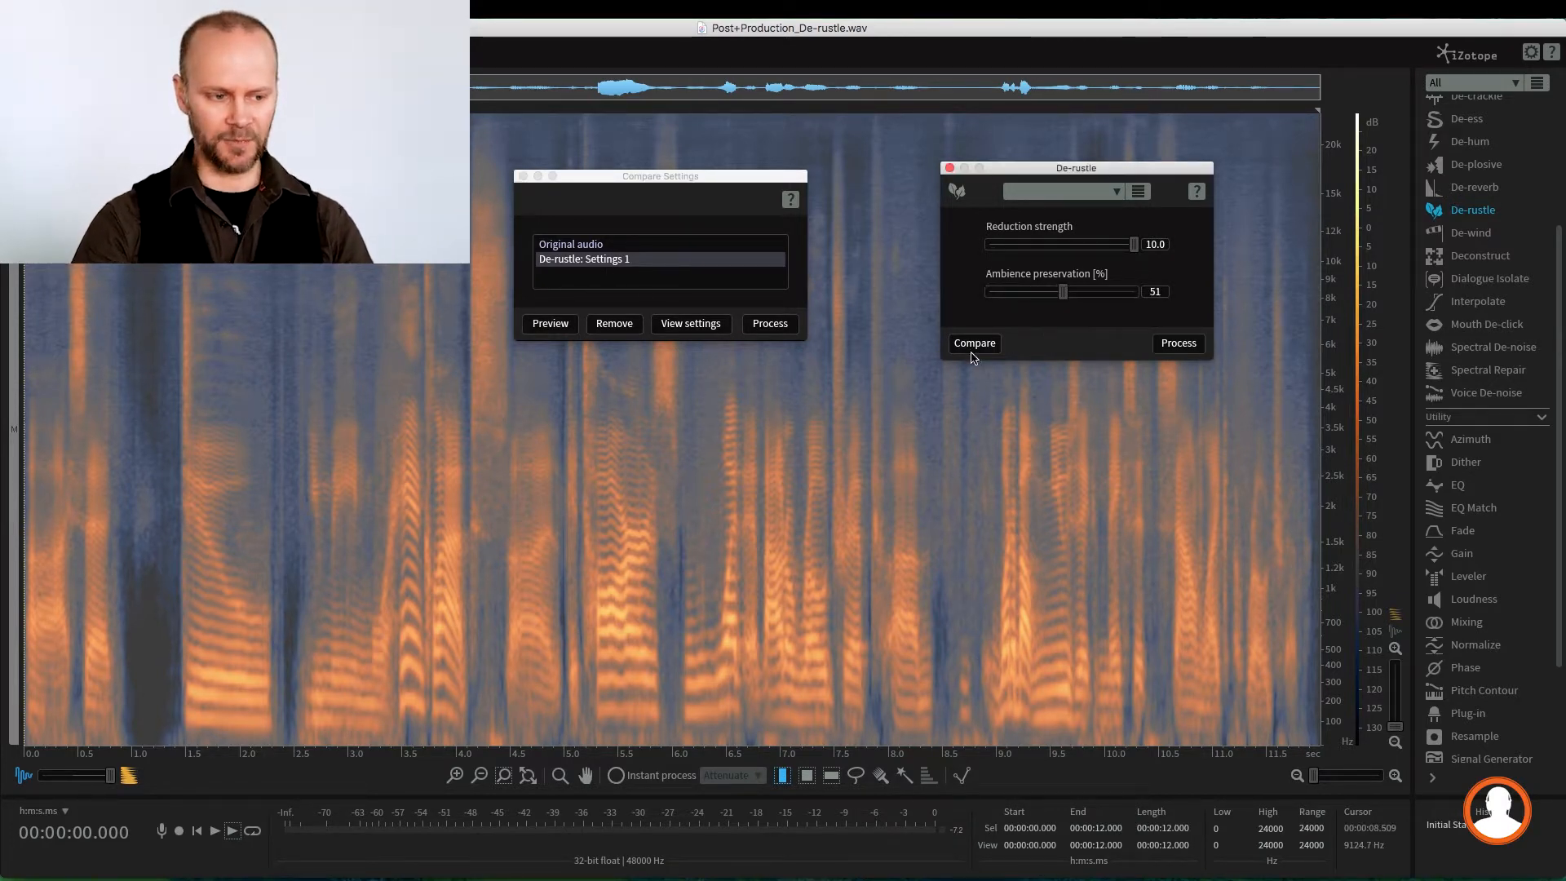
click(974, 342)
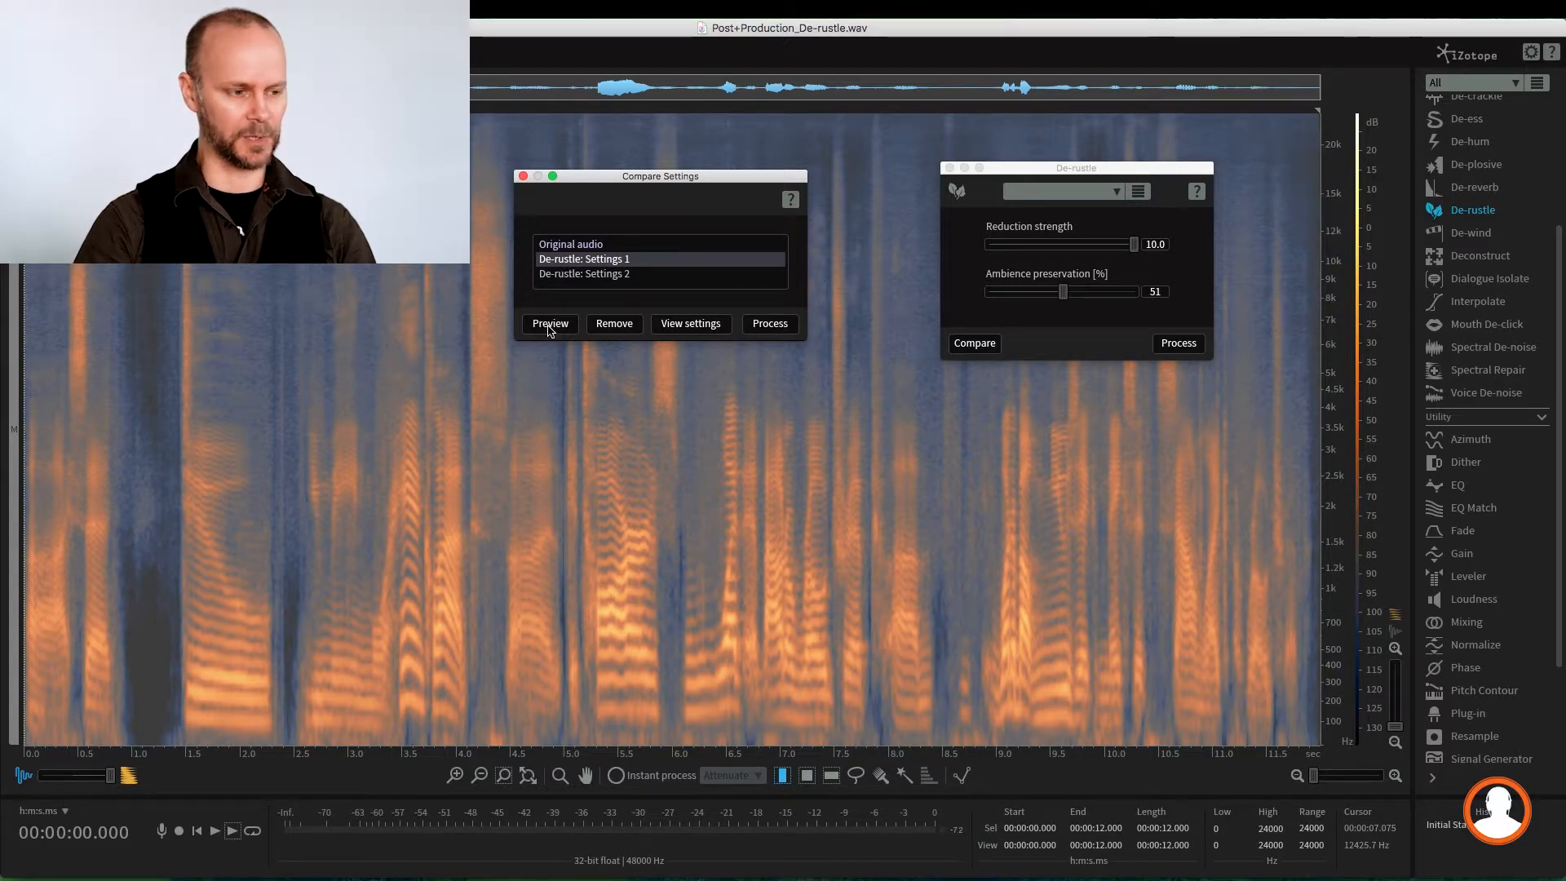
Step: Audition De-rustle Settings 1 and Settings 2 in turn
click(549, 323)
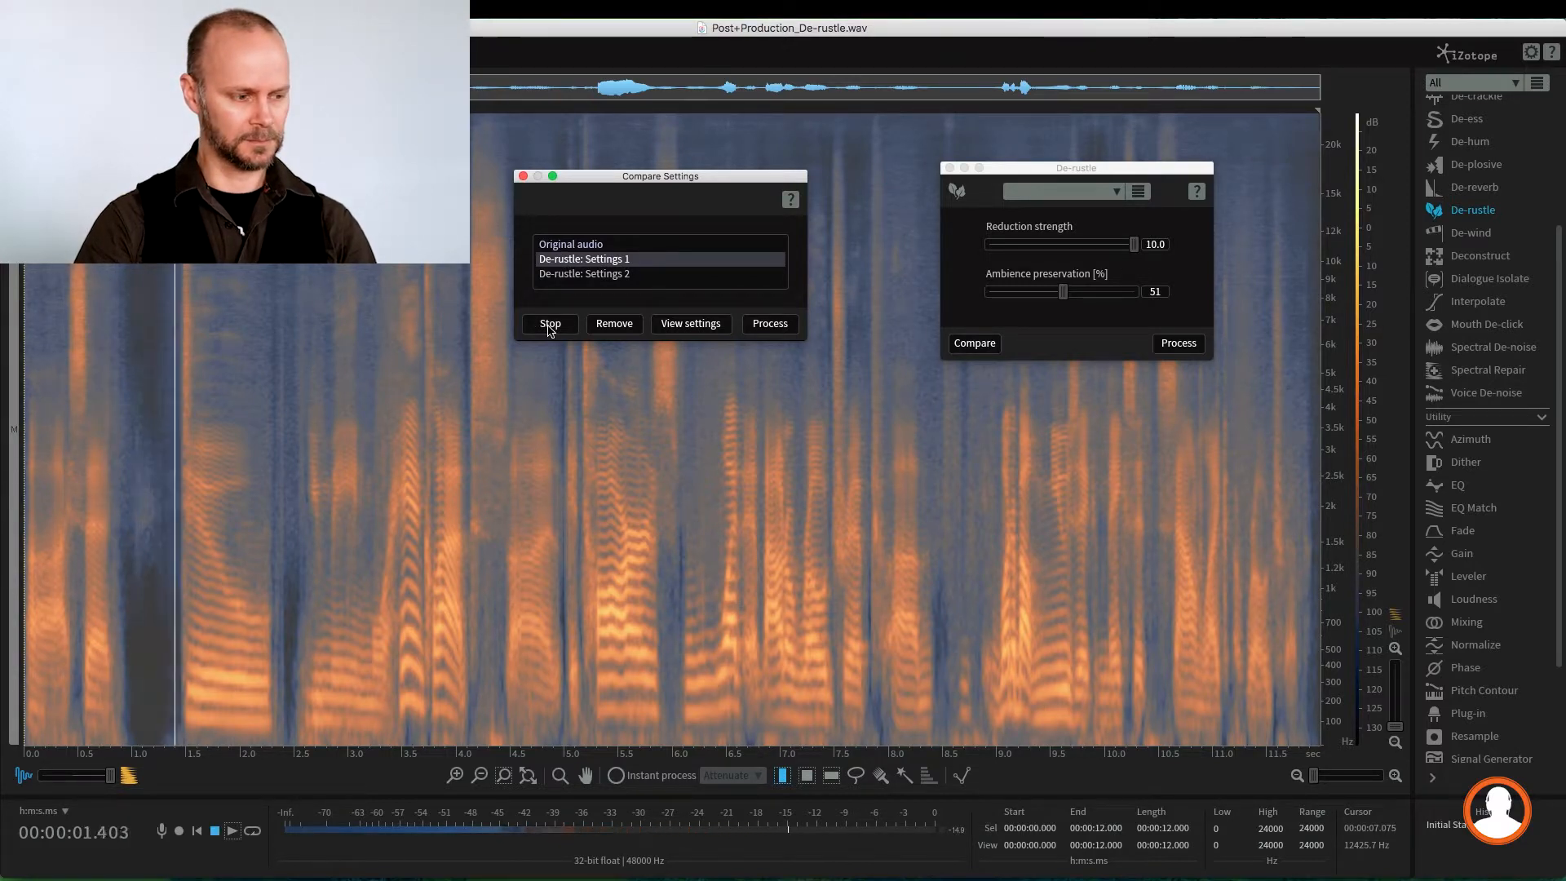
click(551, 322)
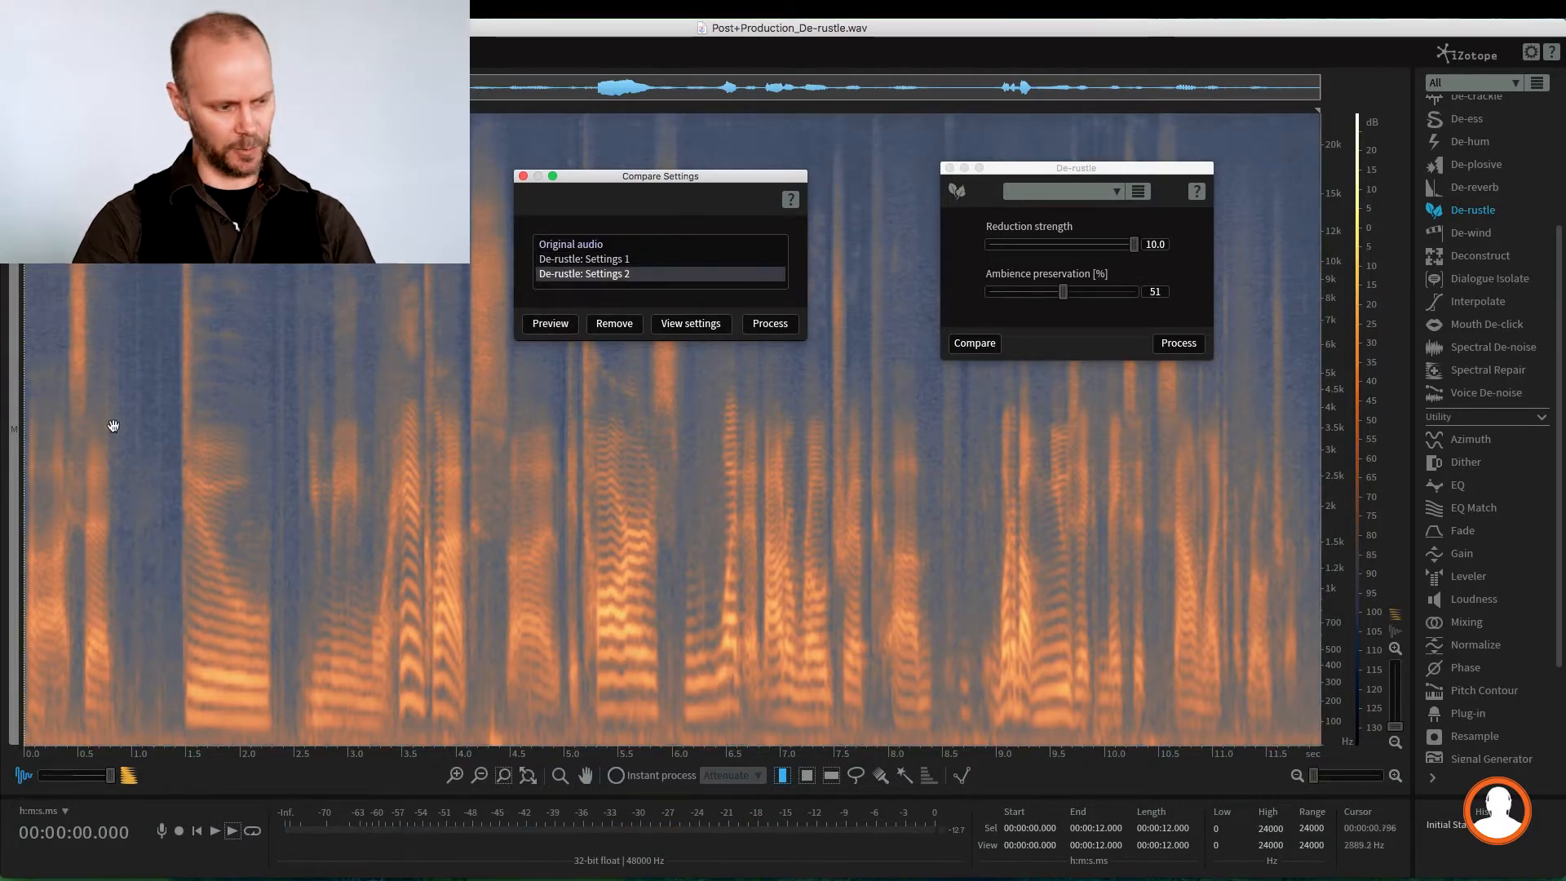
mouse_move(152, 604)
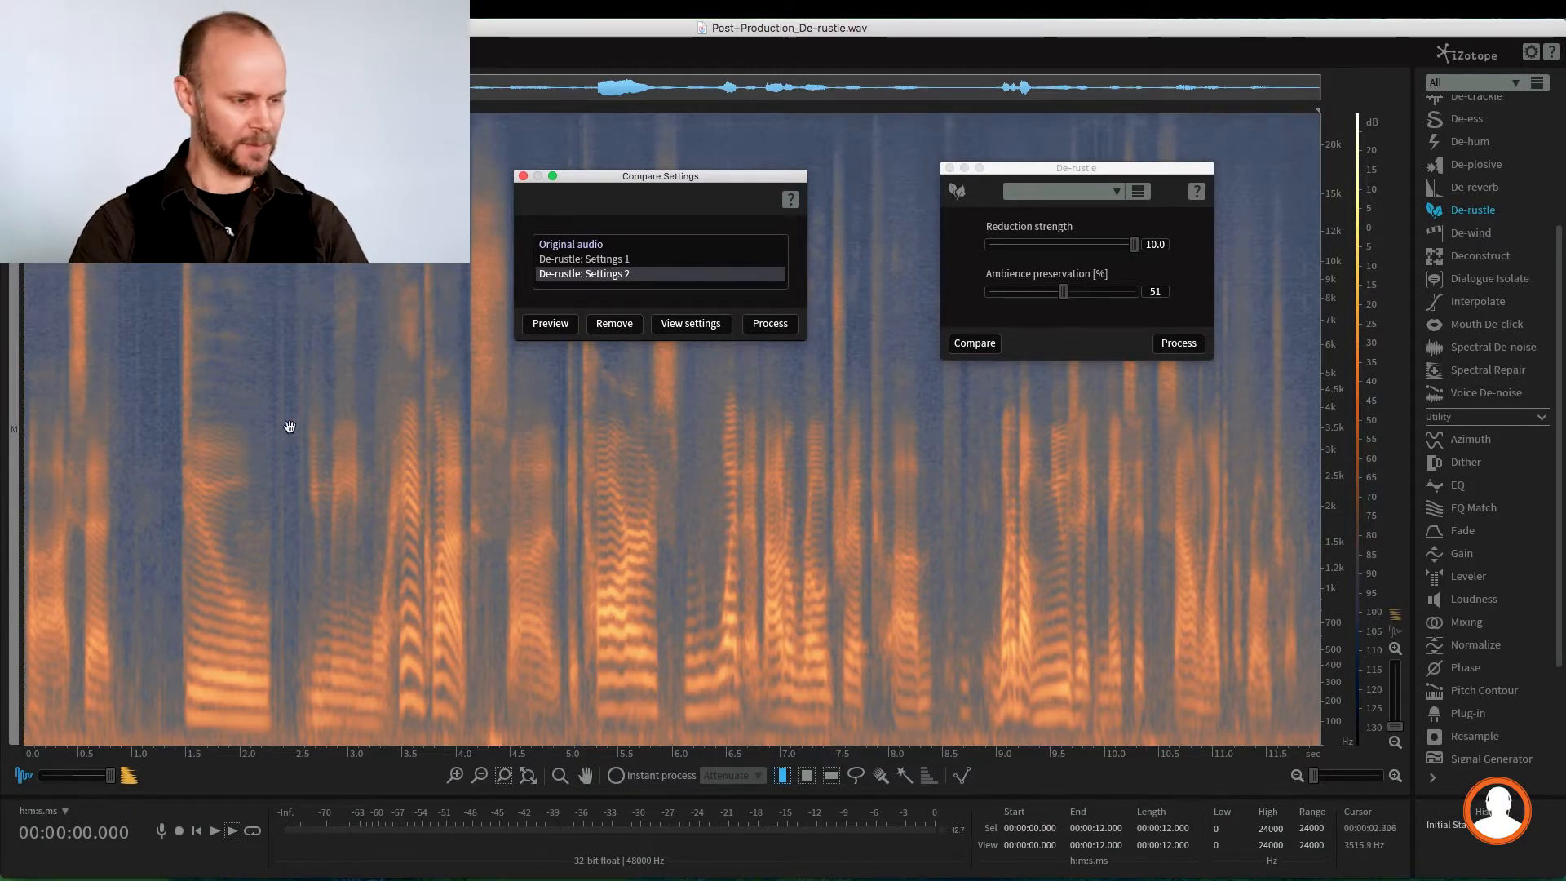
click(550, 323)
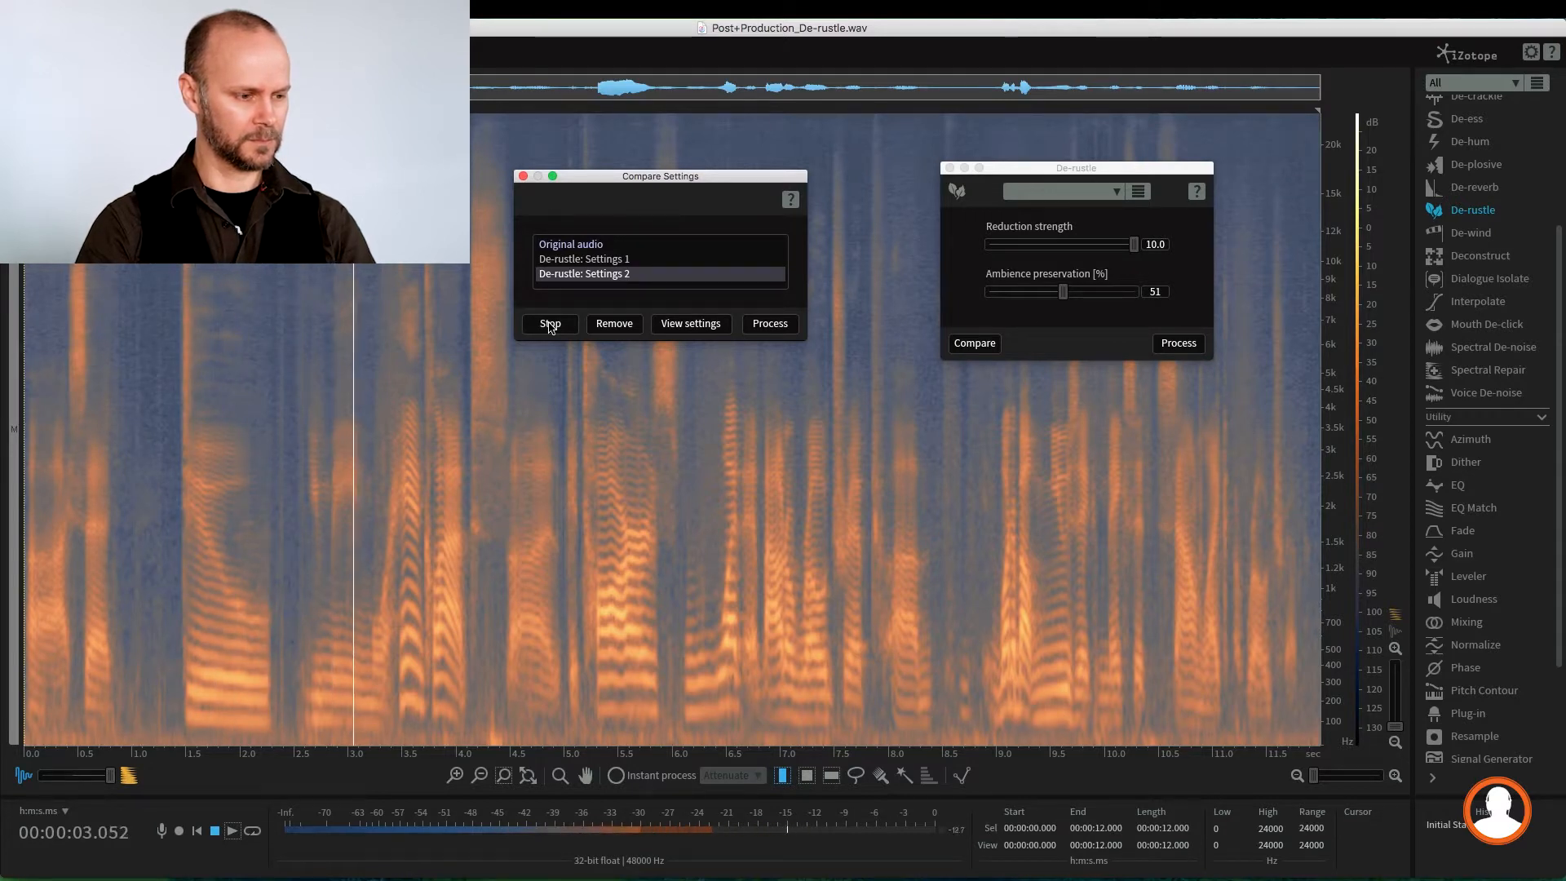
click(550, 323)
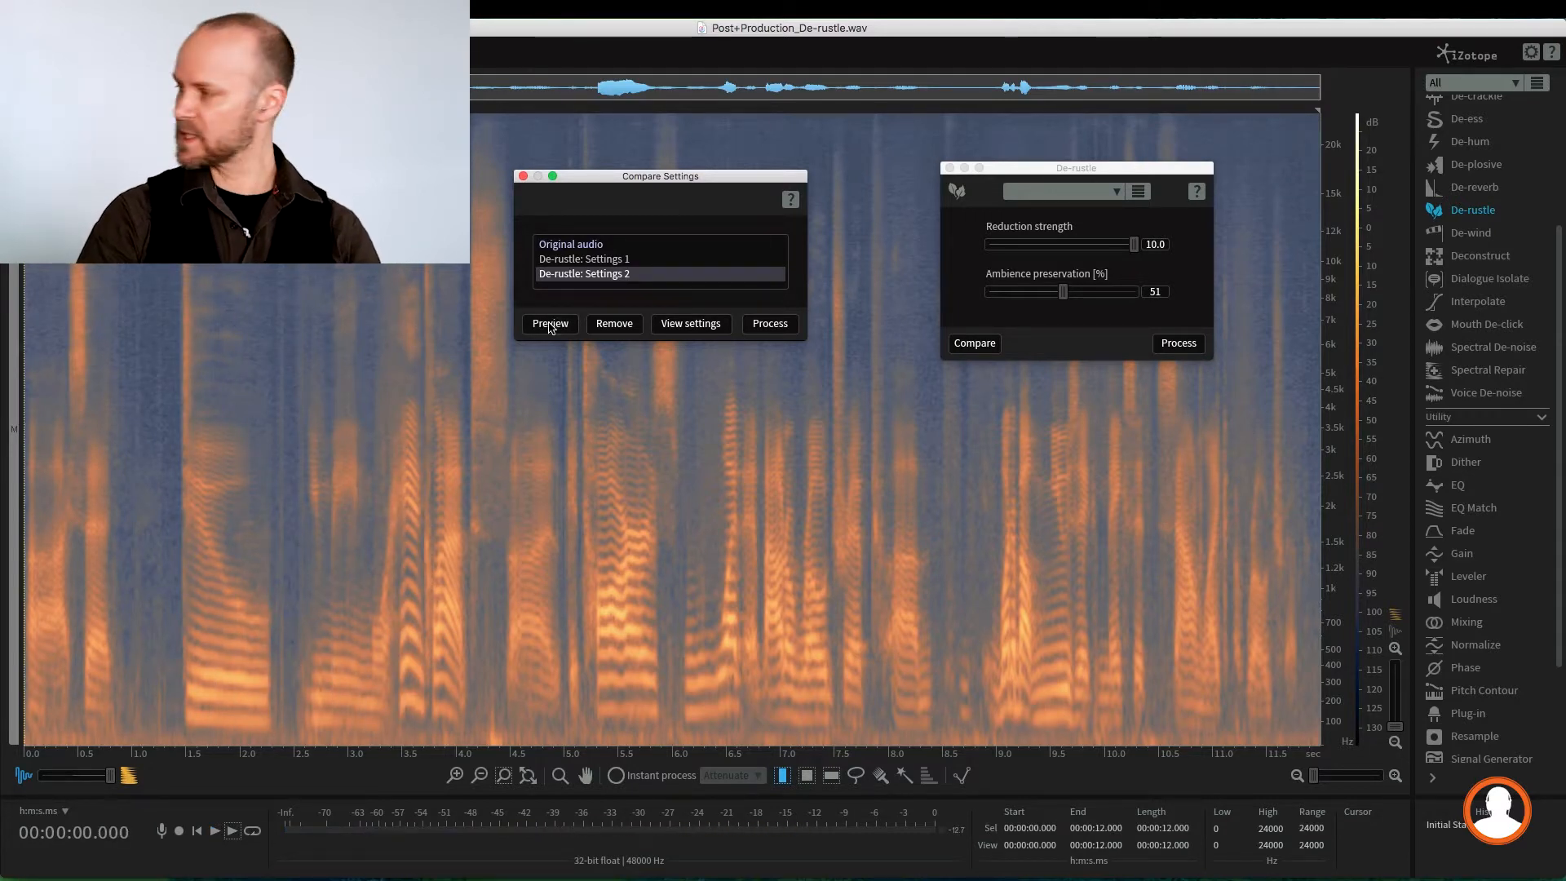
mouse_move(685, 307)
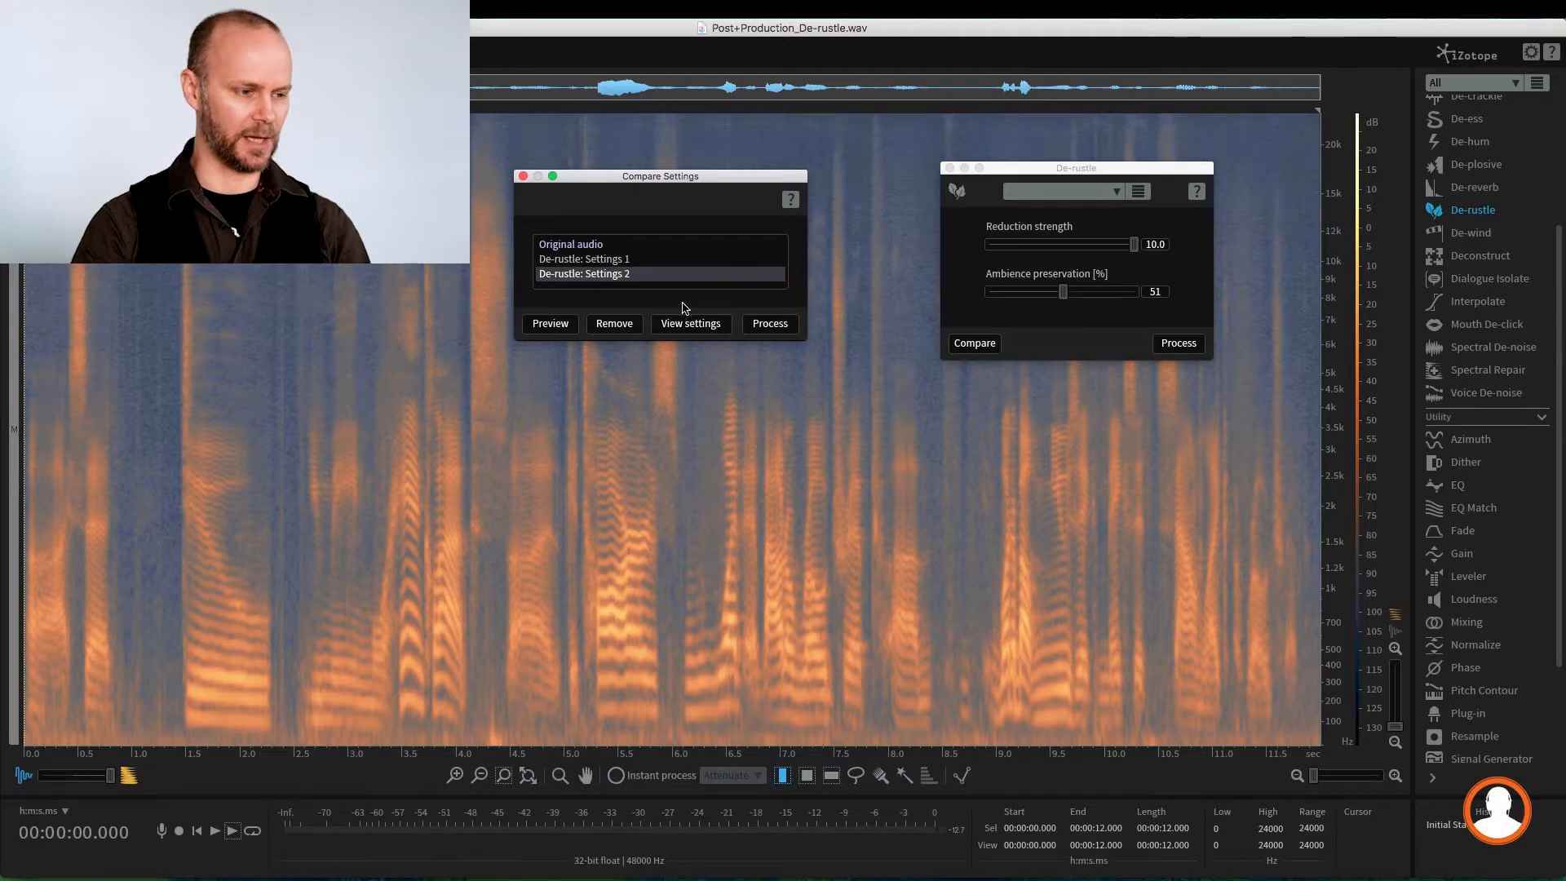